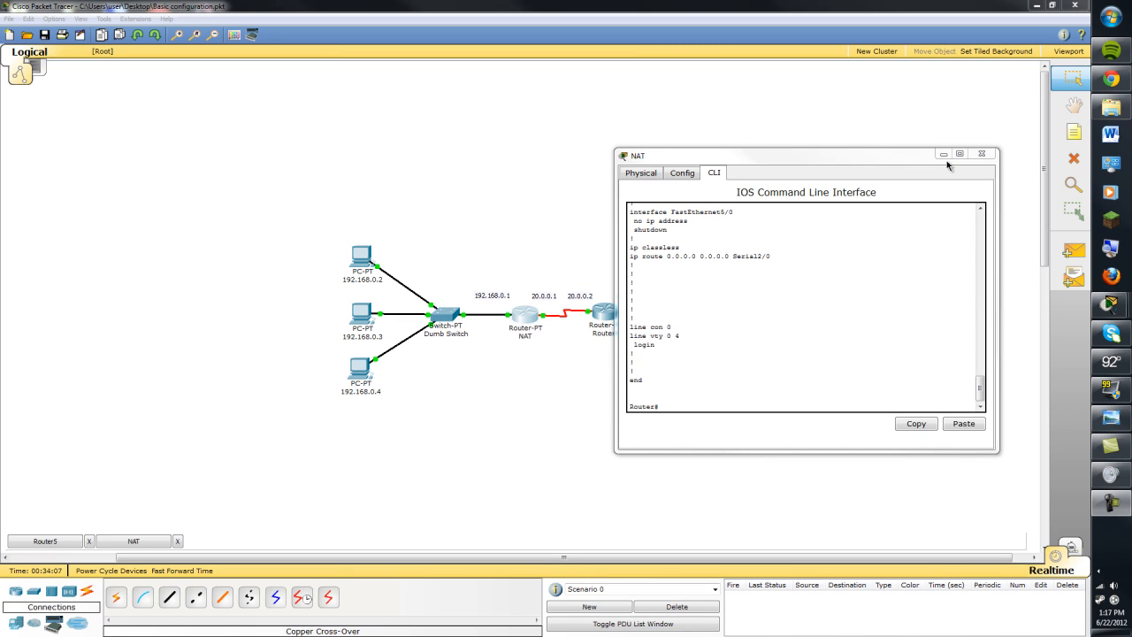
Close the NAT router's console to return to the network topology.
left_click(981, 152)
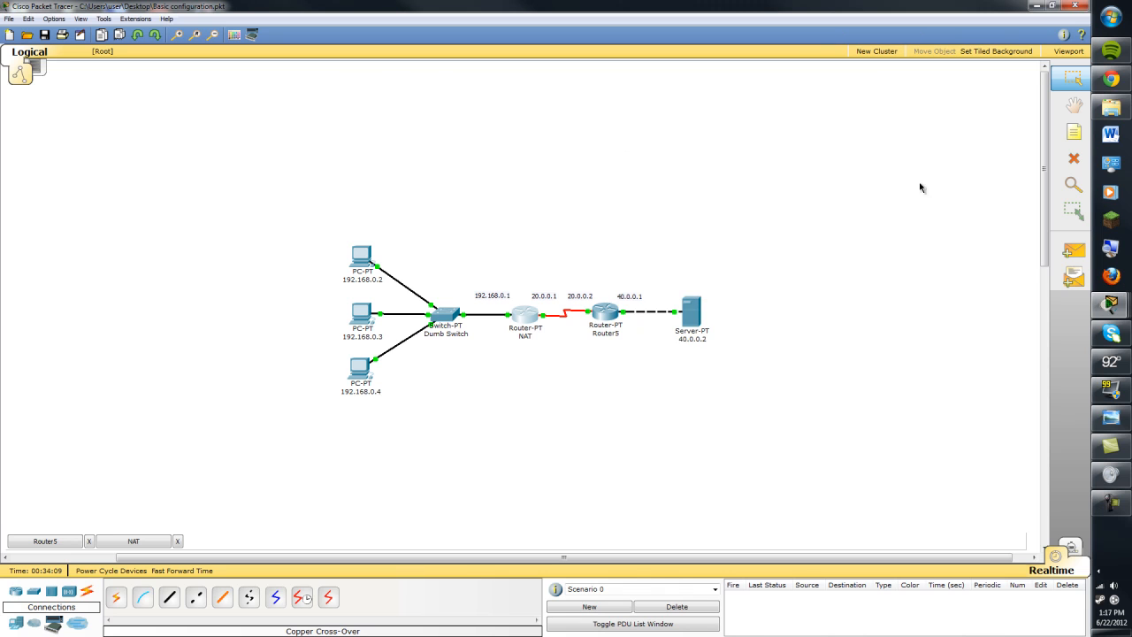
mouse_move(287, 435)
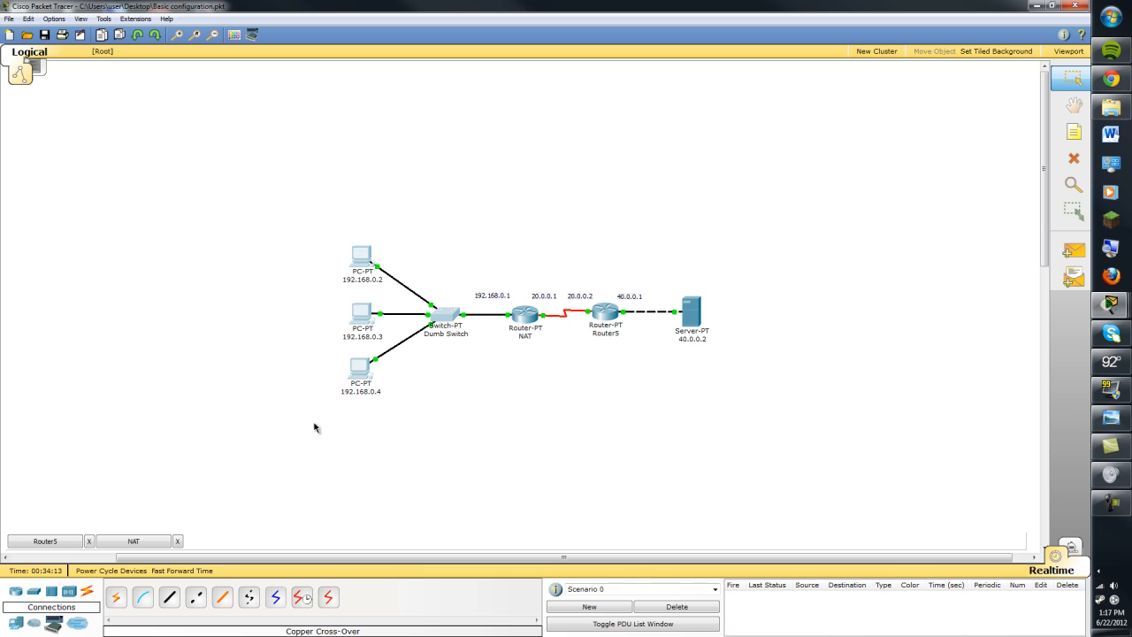
mouse_move(566, 273)
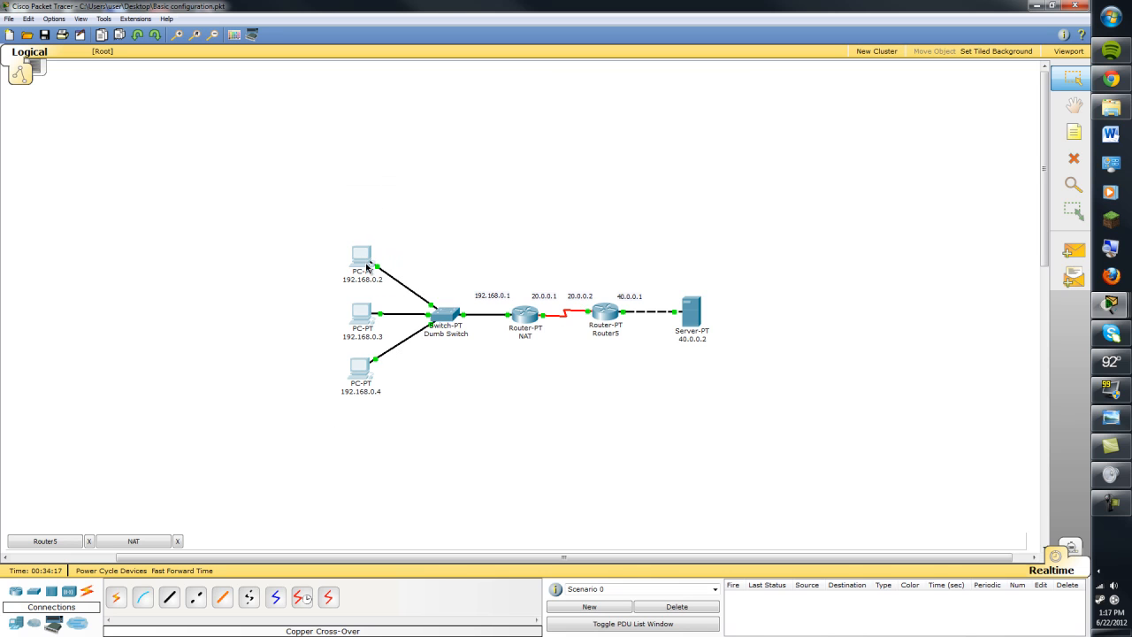
mouse_move(428, 317)
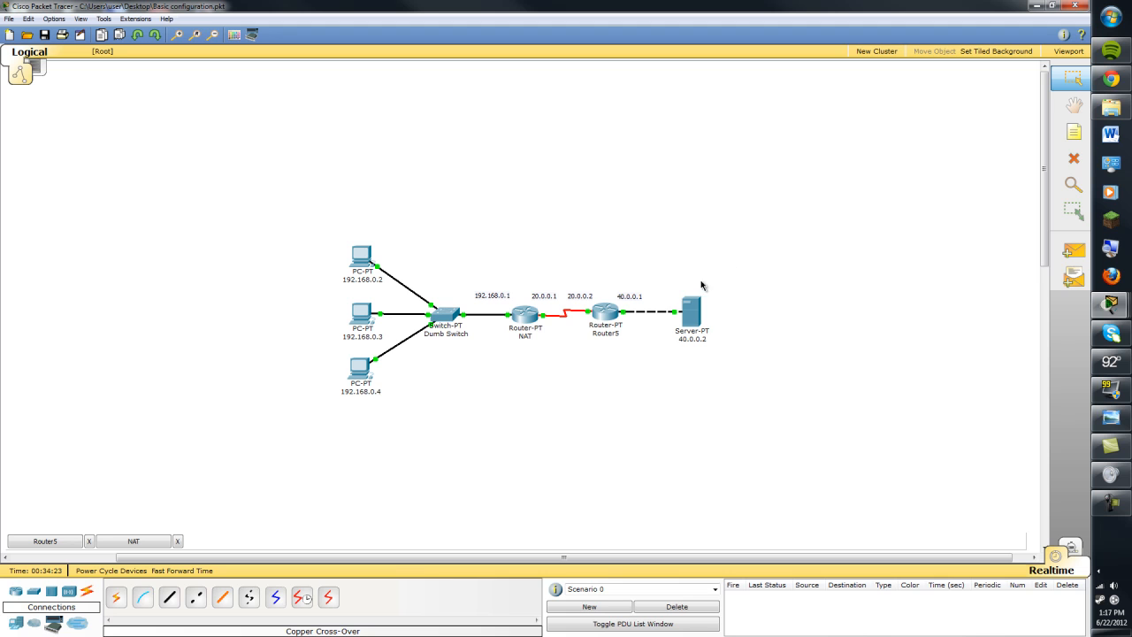
mouse_move(764, 308)
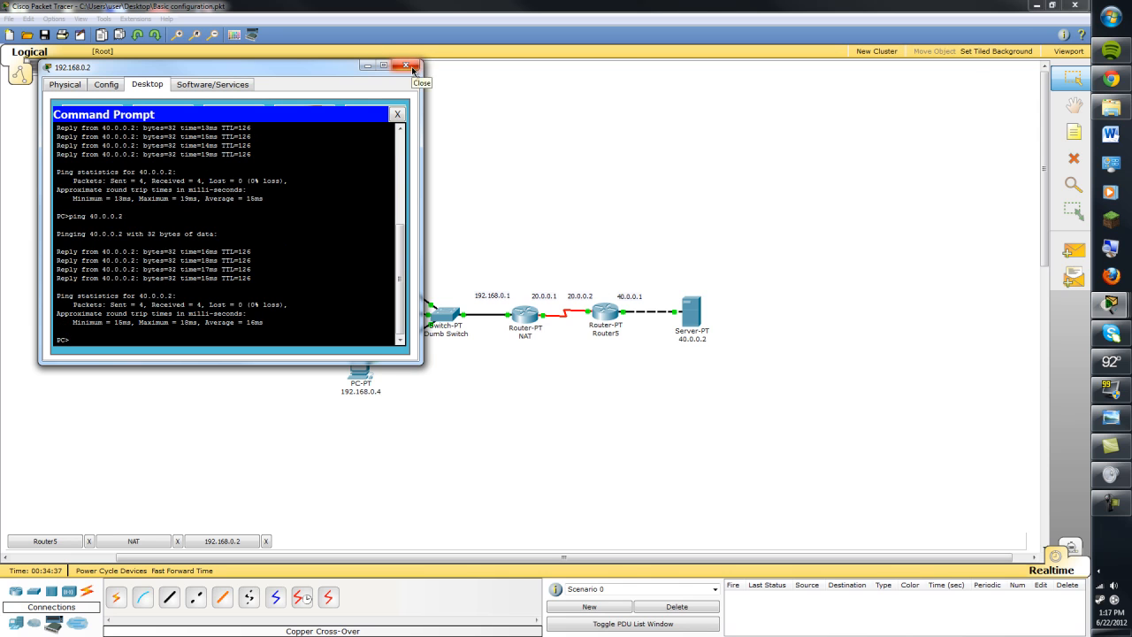
On the NAT router in config mode, define access-list 1 permit 192.168.0.0 0.0.0.255.
left_click(407, 66)
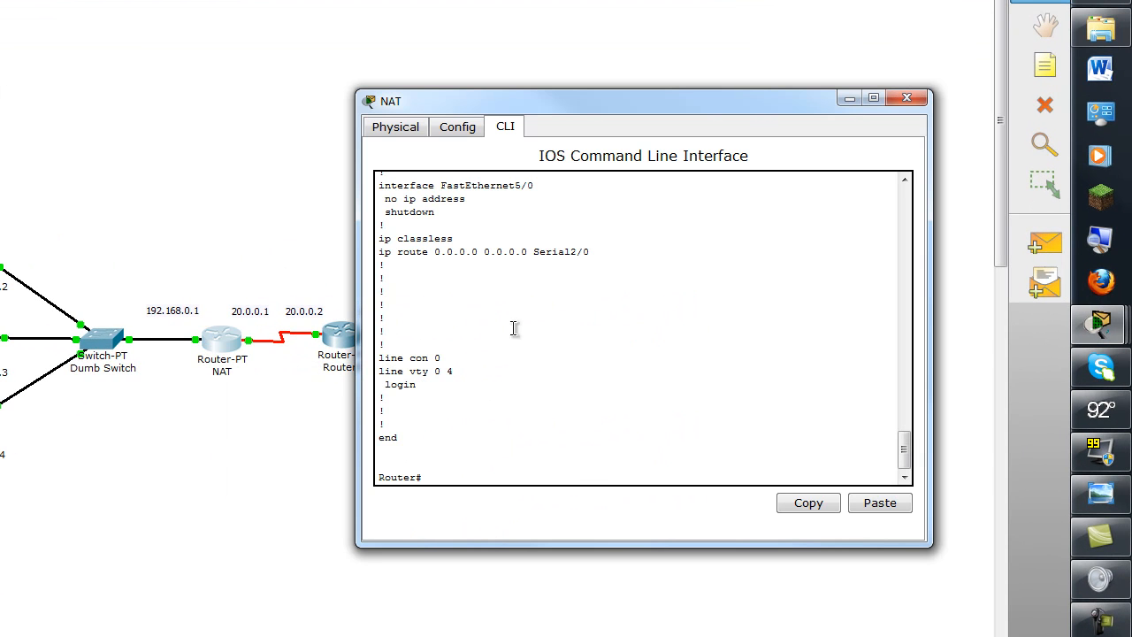
mouse_move(568, 416)
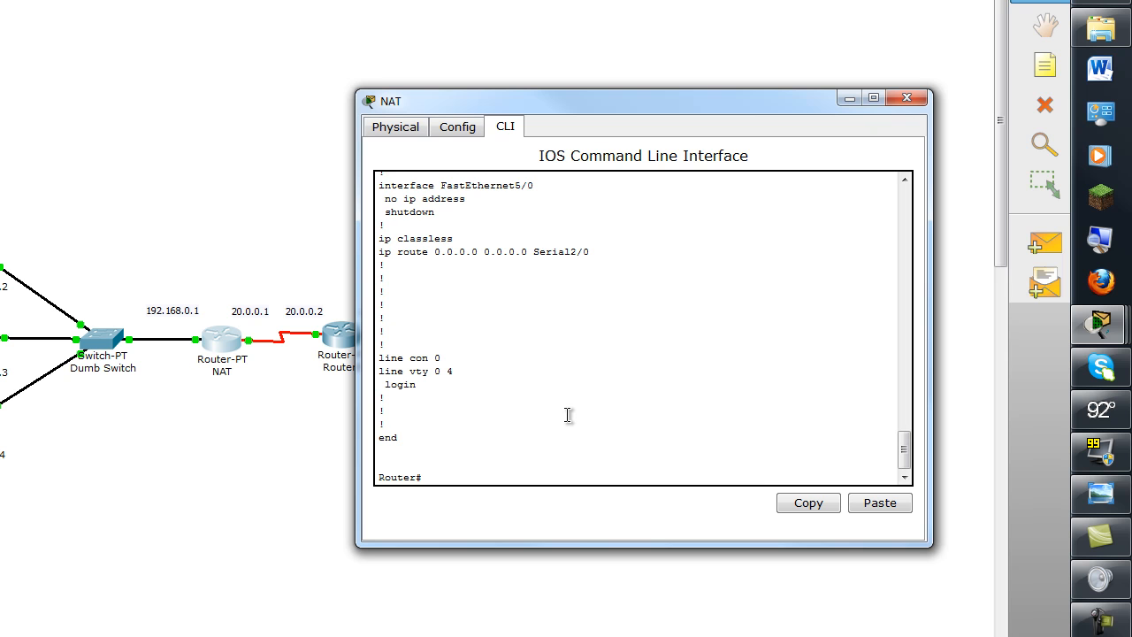
type("config t")
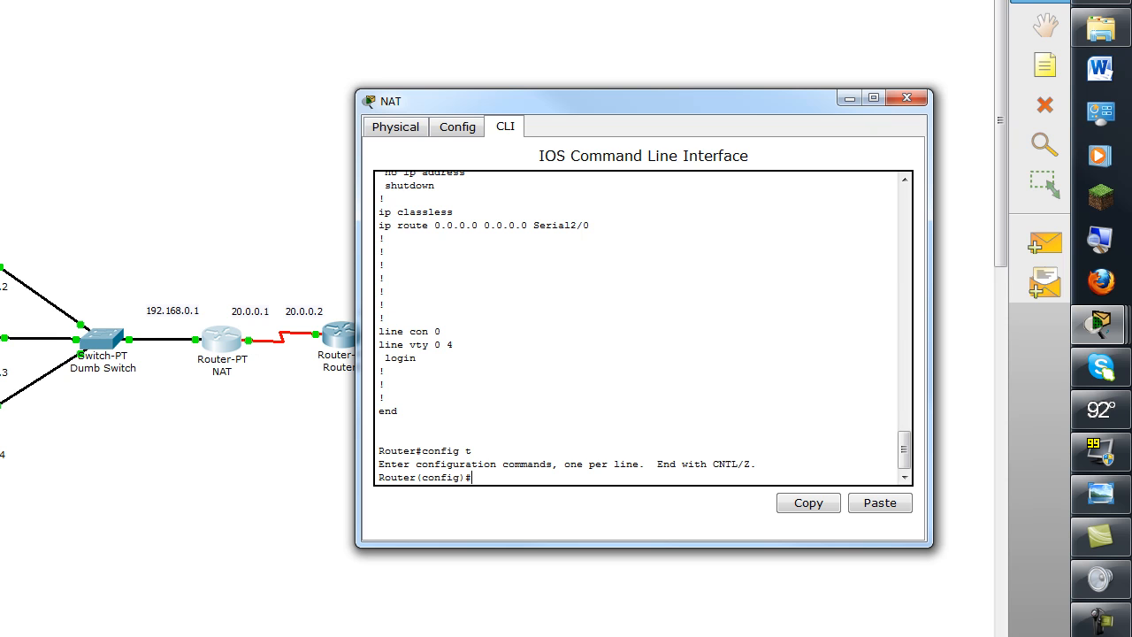
mouse_move(562, 482)
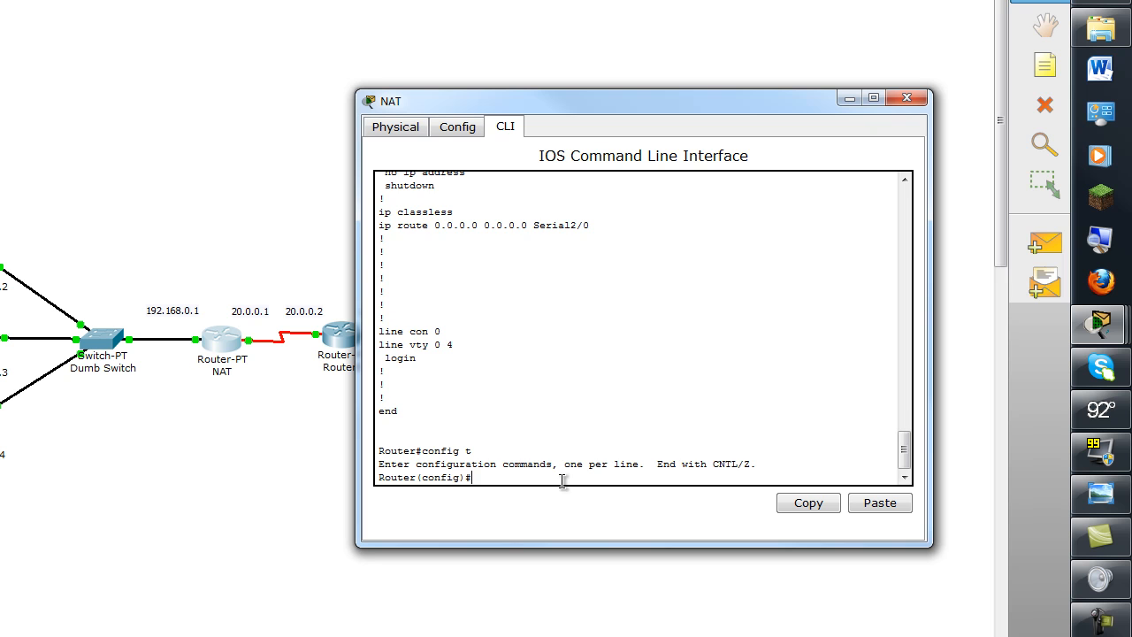
type("access-list")
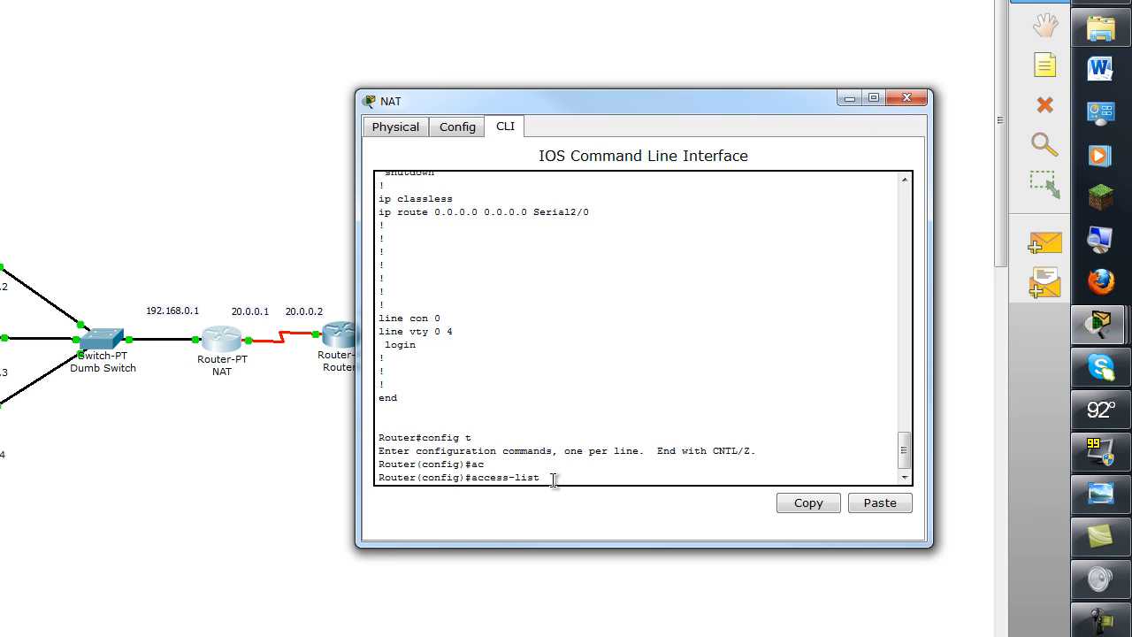
type("1 permit 192.168")
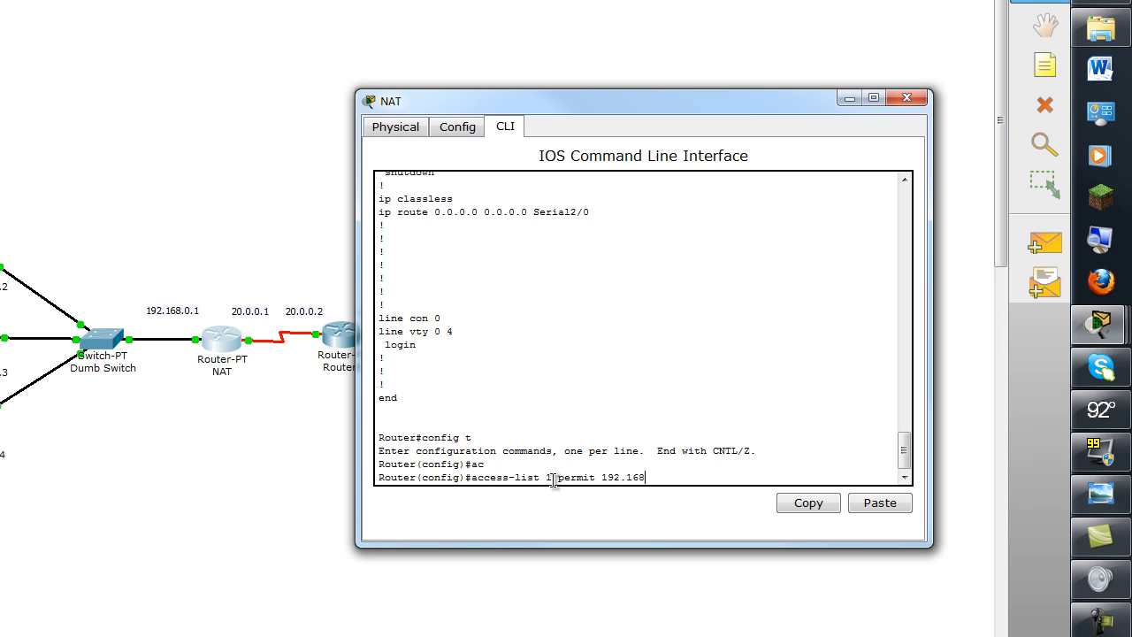
type(".0.0")
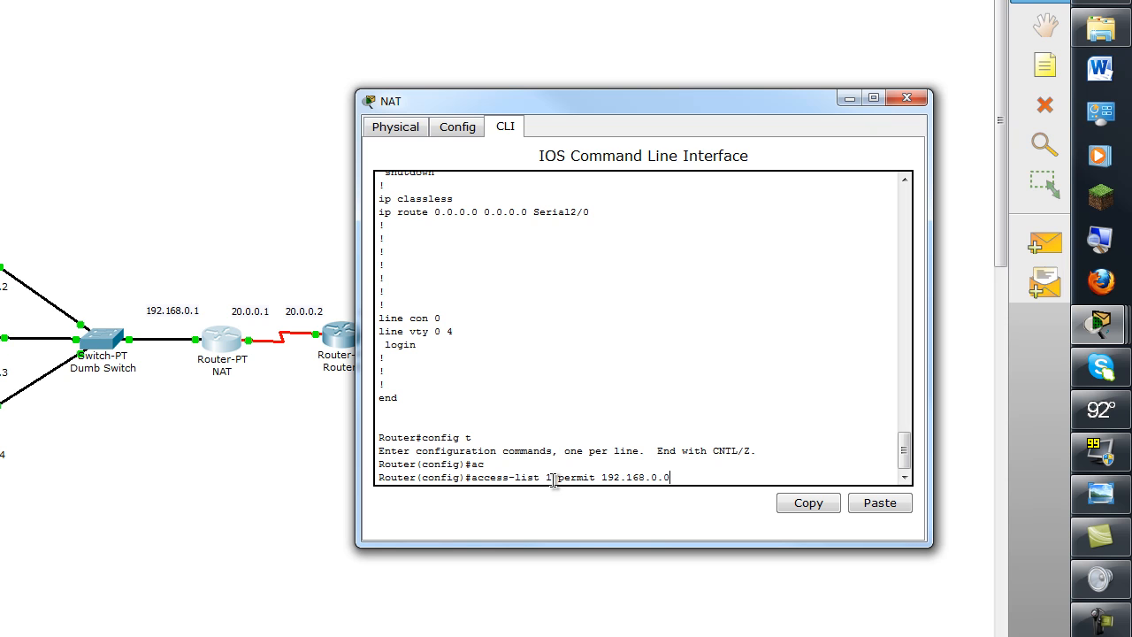
type("0.0.0.")
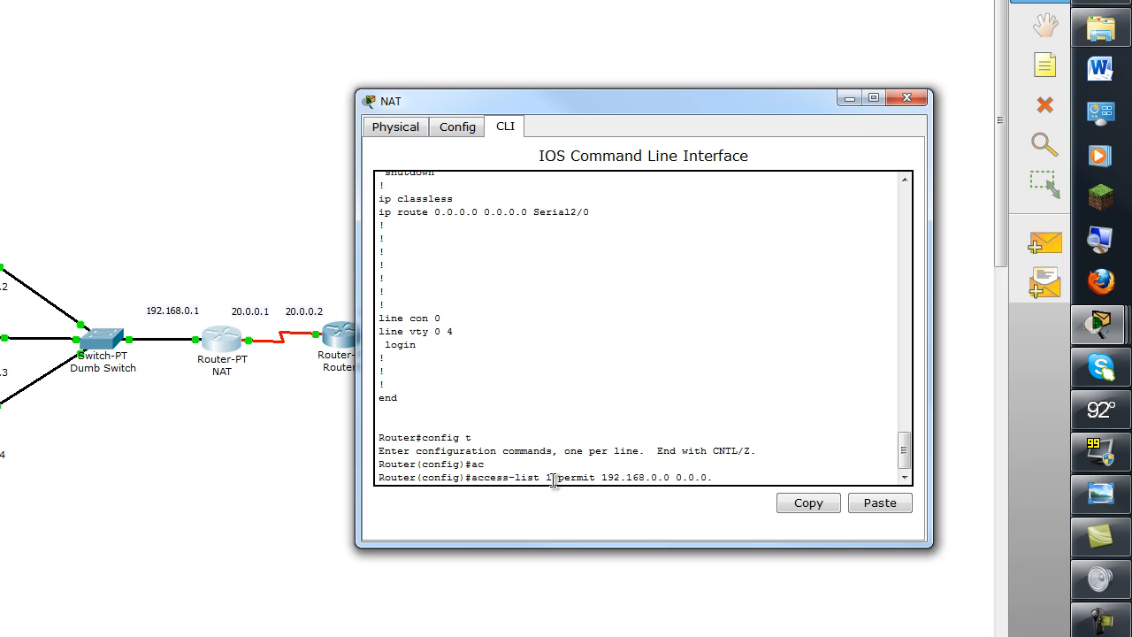
type("255")
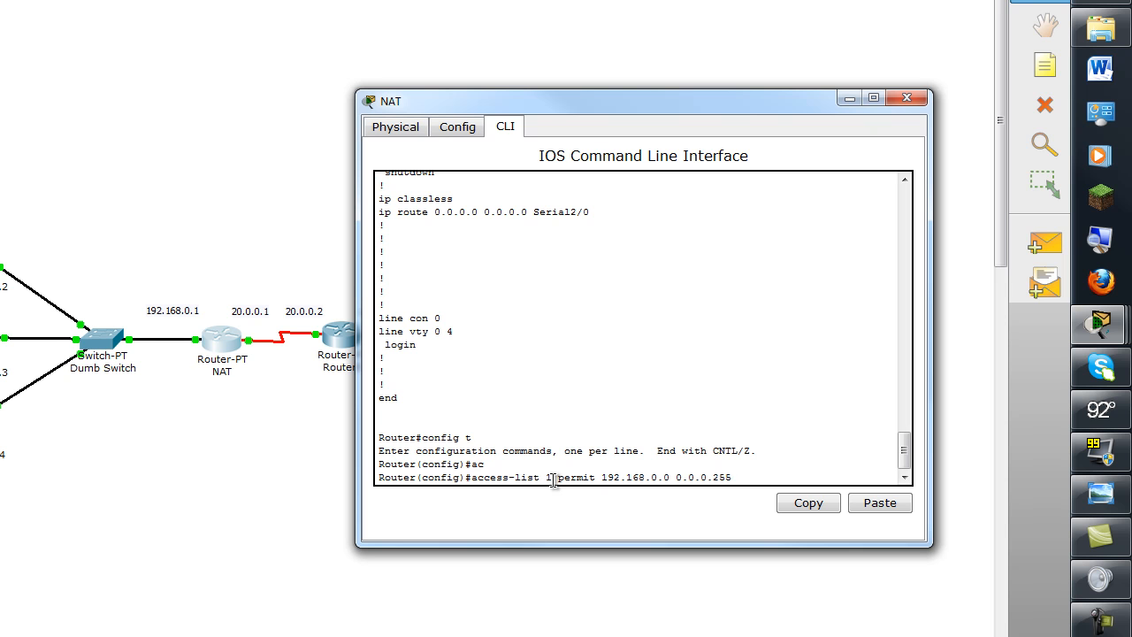
key("Return")
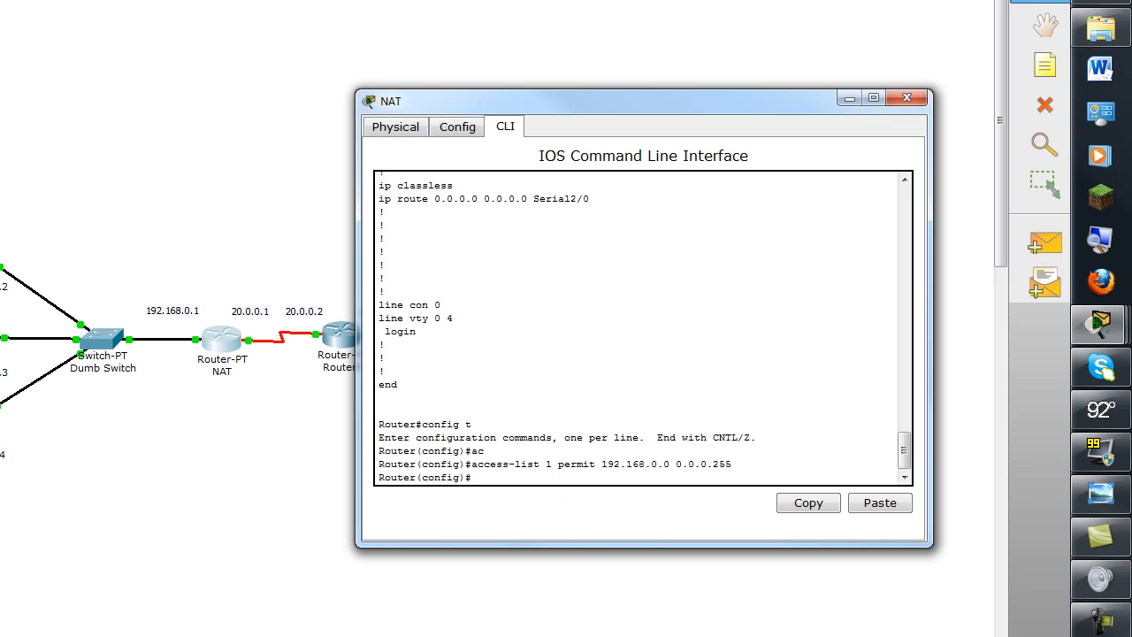
mouse_move(21, 208)
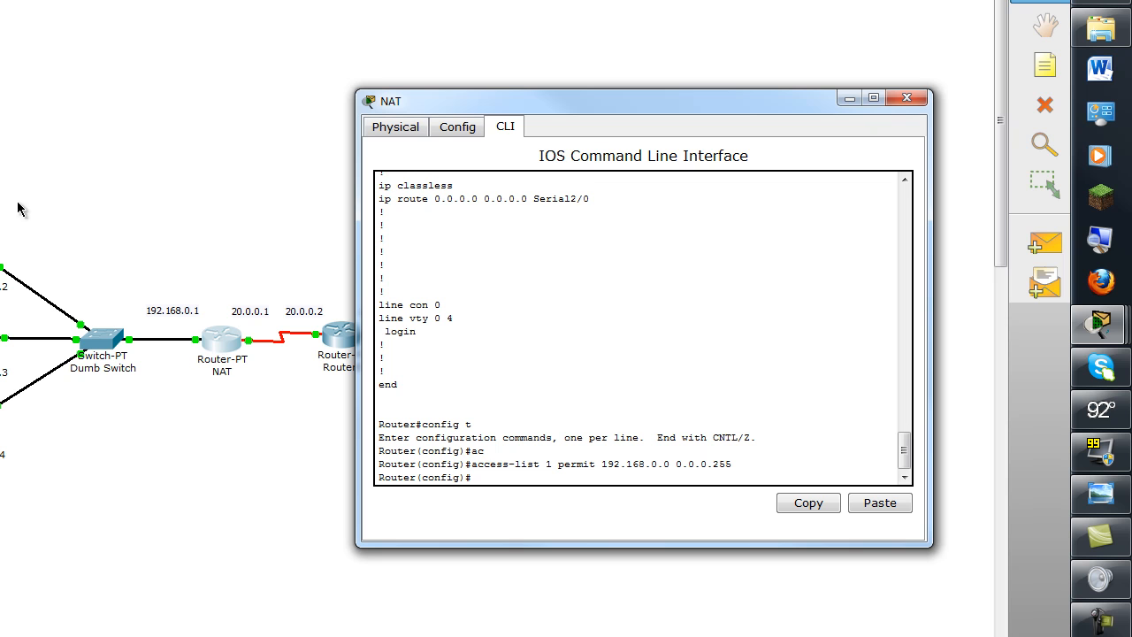
mouse_move(564, 347)
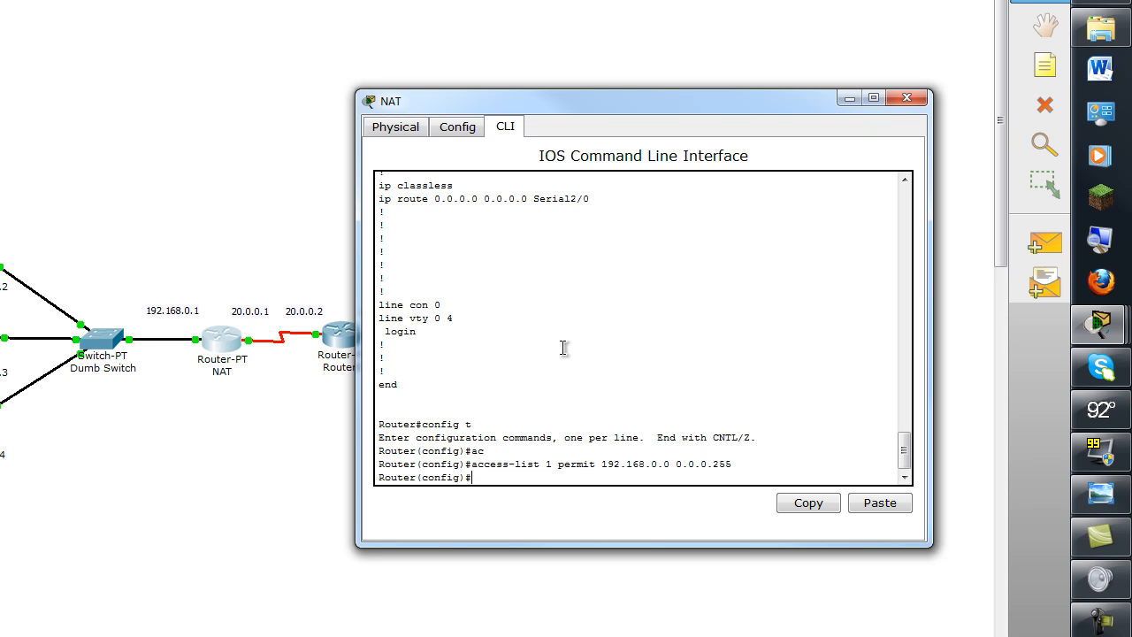
mouse_move(529, 483)
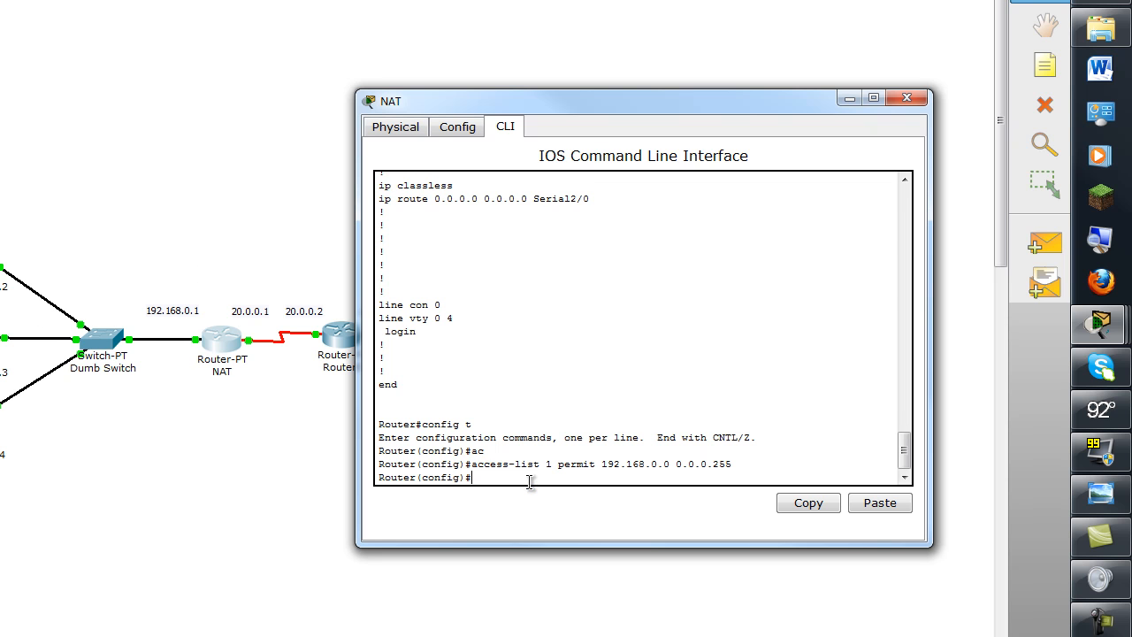
Define NAT pool ISP from 50.0.0.1 to 50.0.0.1 with netmask 255.0.0.0.
type("ip na")
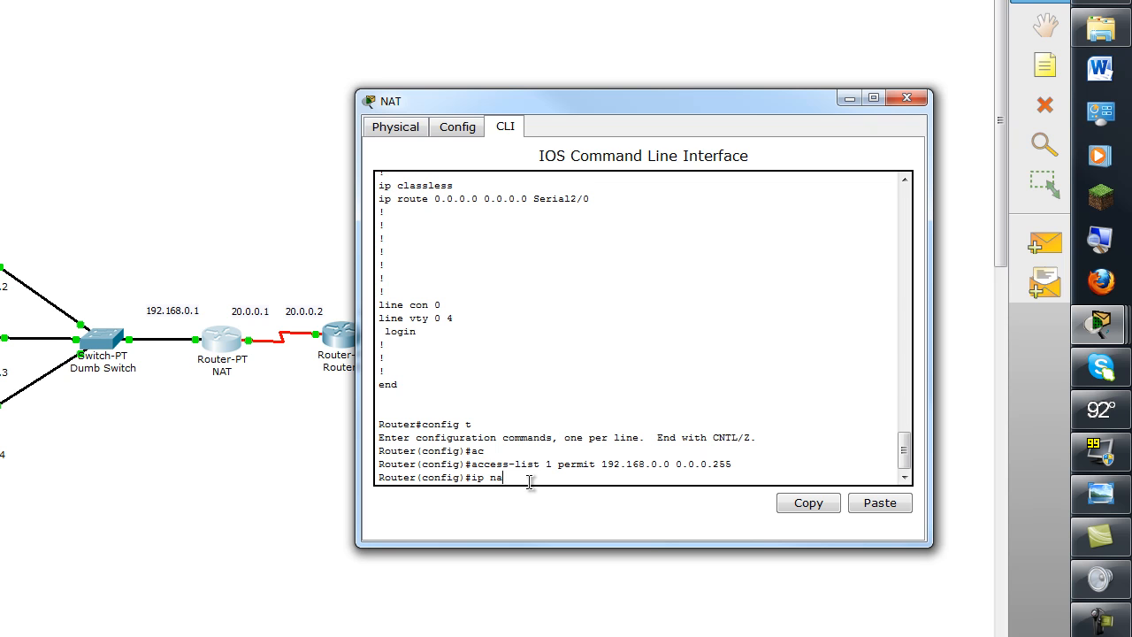
type("t pool")
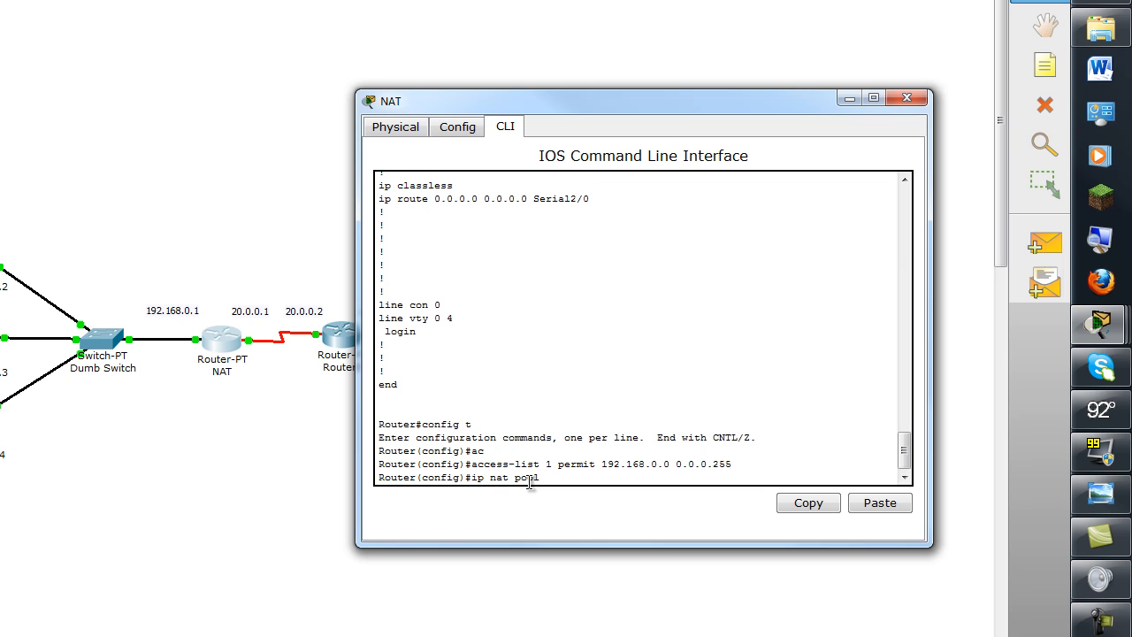
type("ISP")
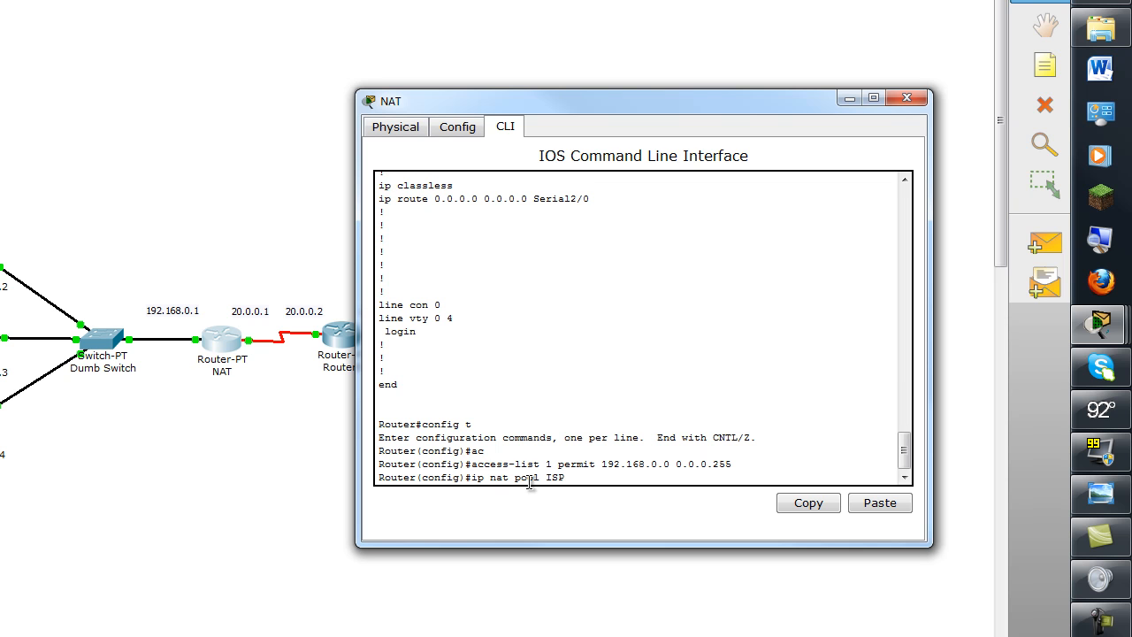
type("50.")
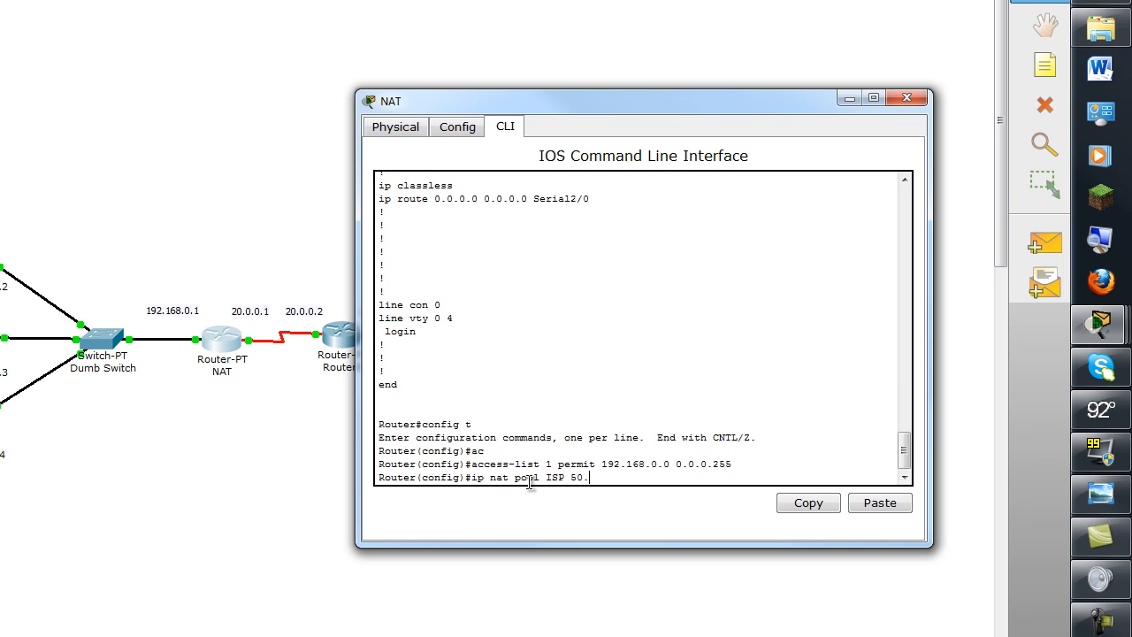
type("0.0.1")
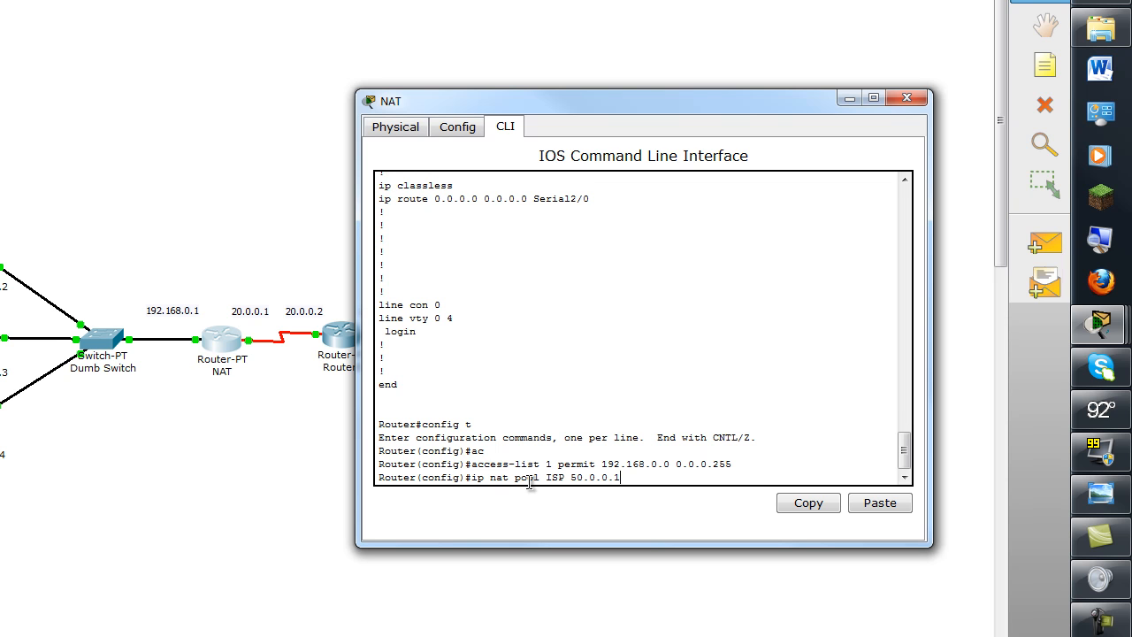
type("50.0.0.1")
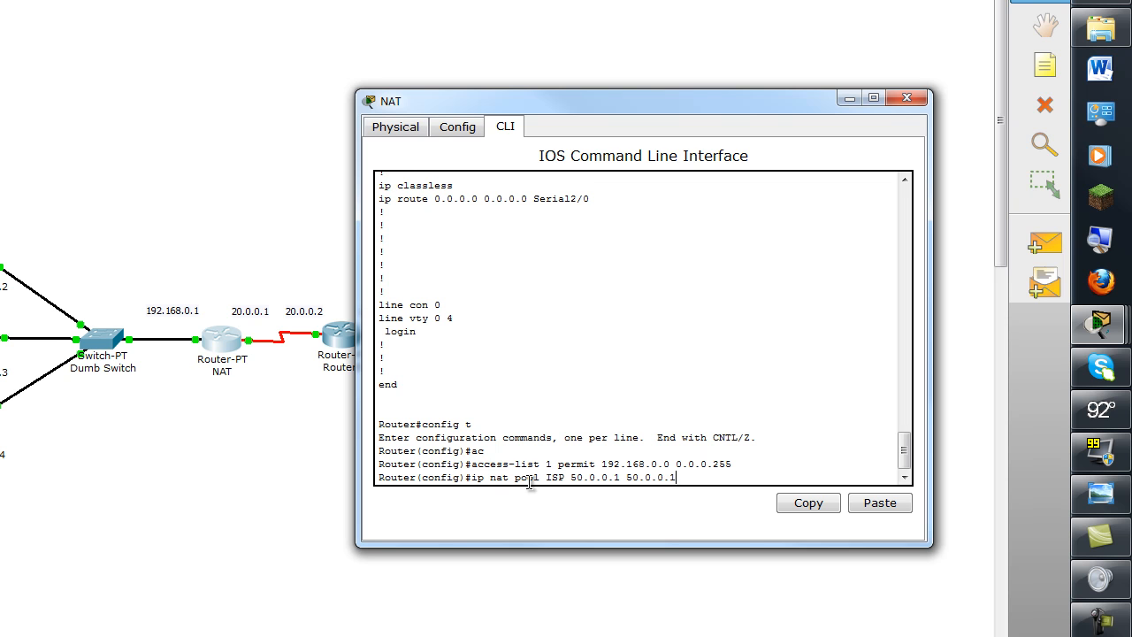
type("netmask 255.")
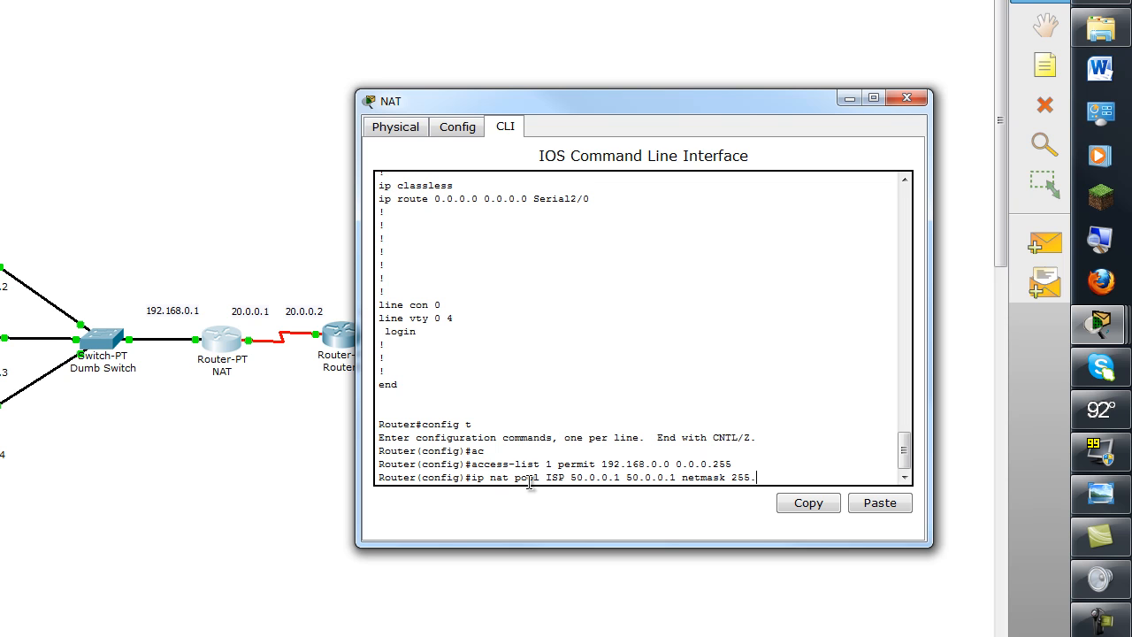
key("Return")
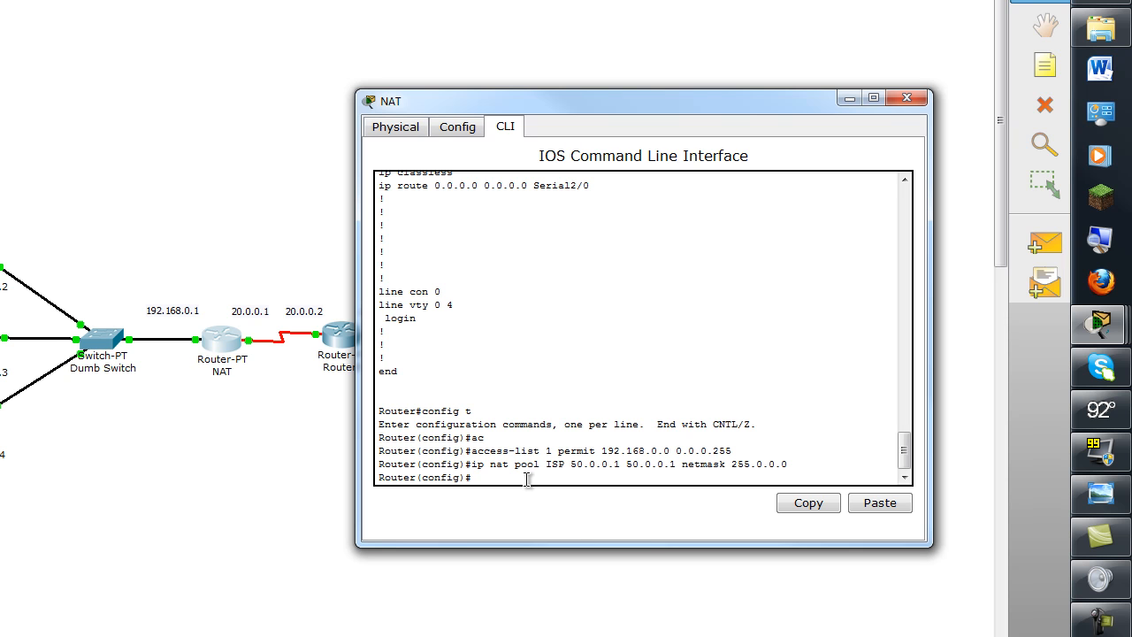
mouse_move(304, 364)
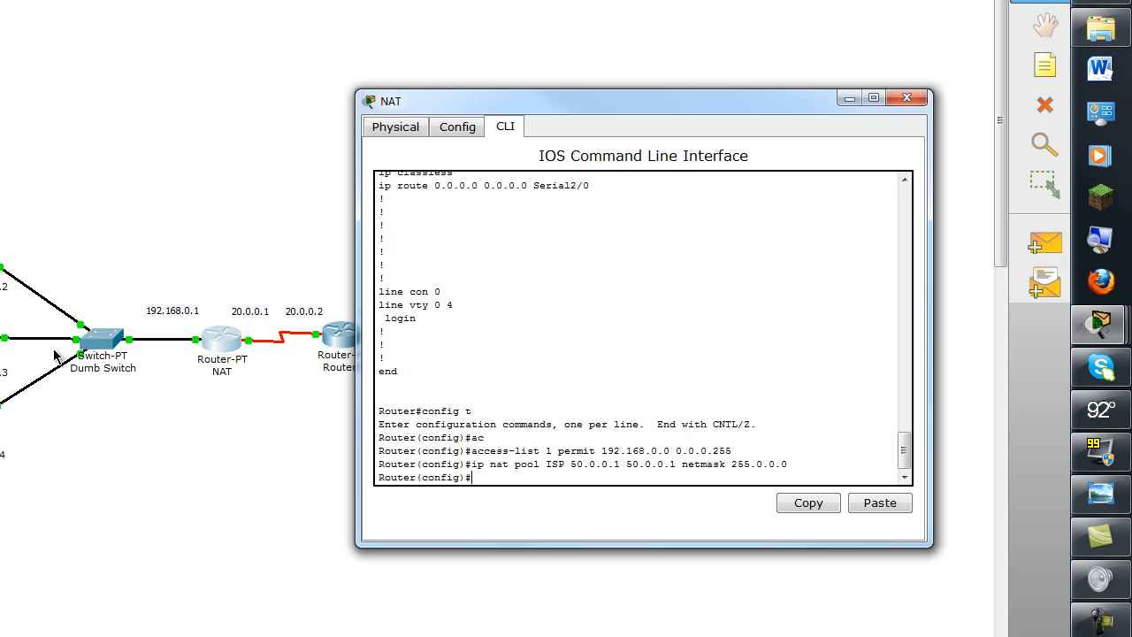
Apply 'ip nat inside source list 1 pool ISP overload' and close the router console.
double_click(498, 451)
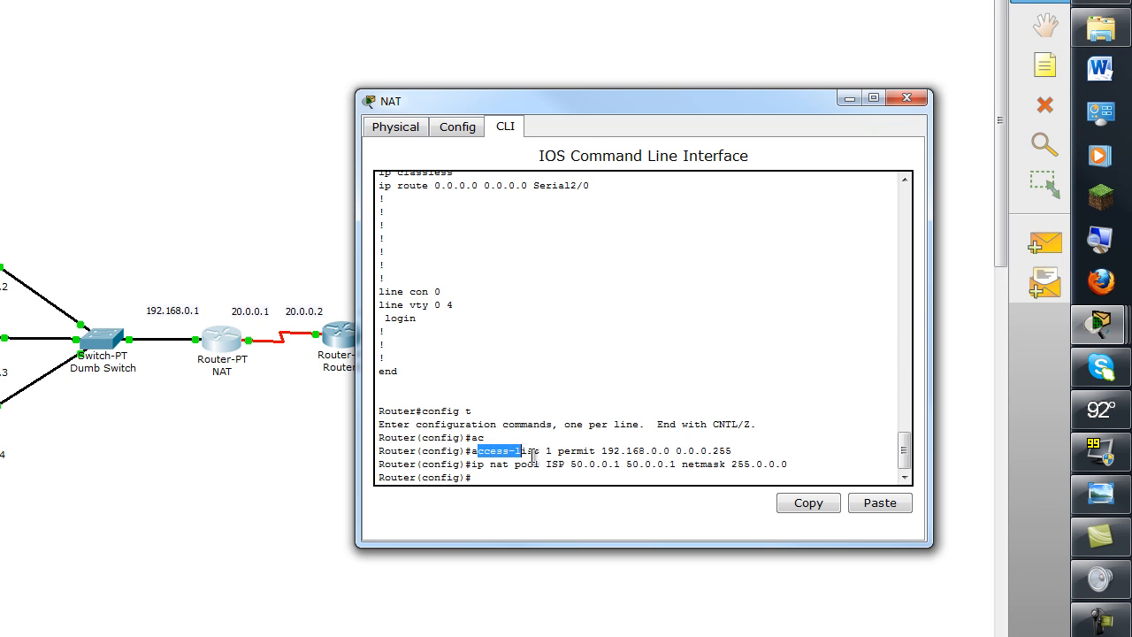
left_click_drag(476, 452, 729, 451)
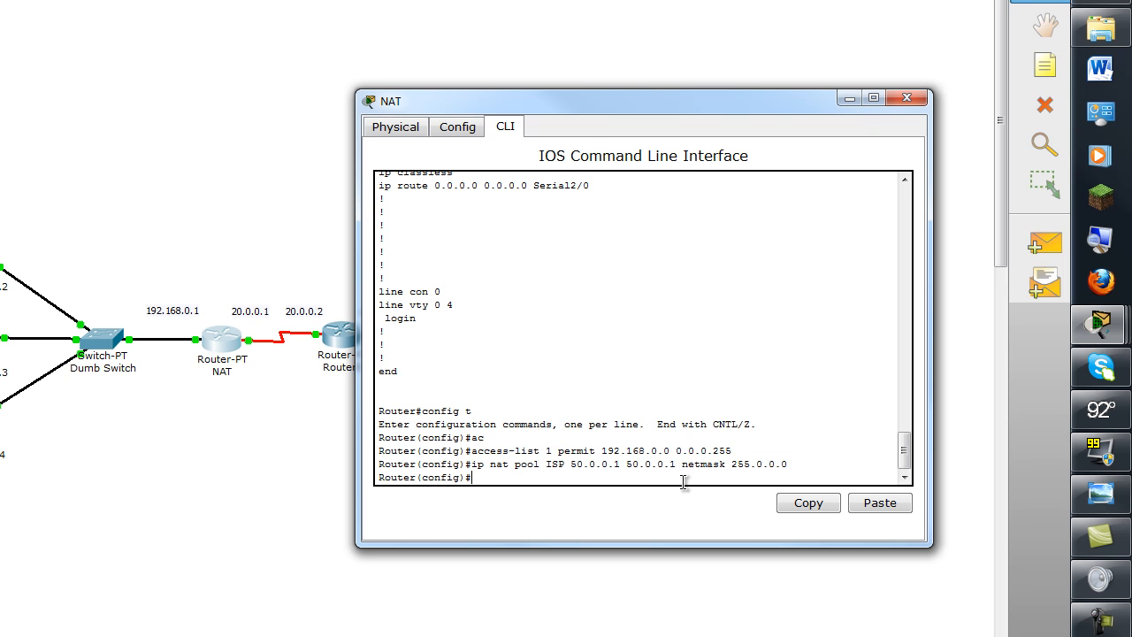
type("ip nat")
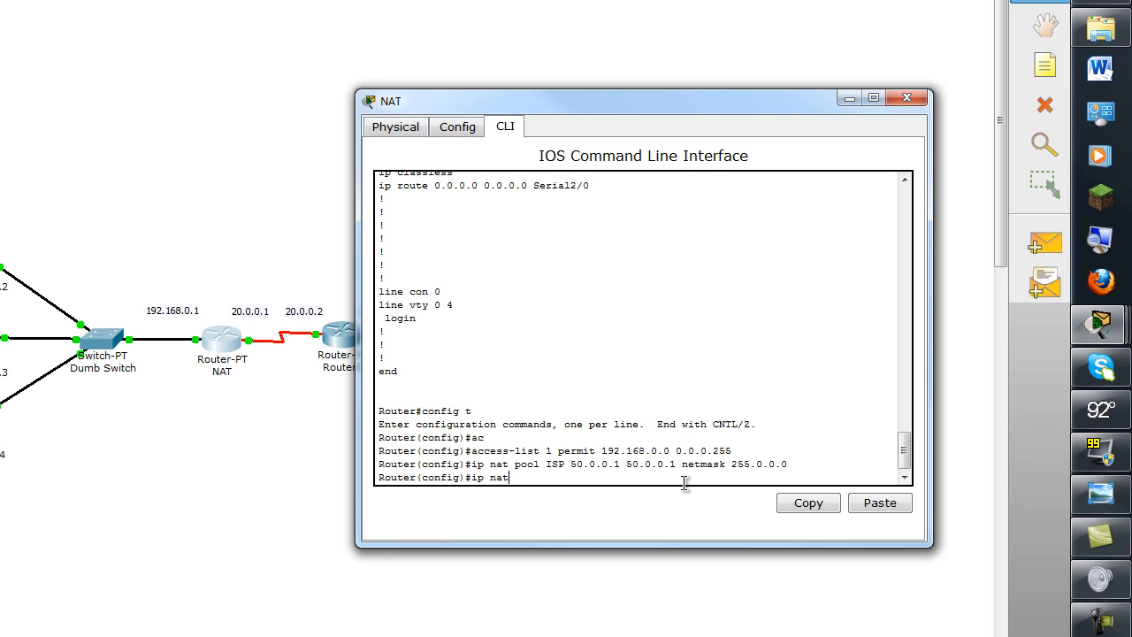
type("inside sour")
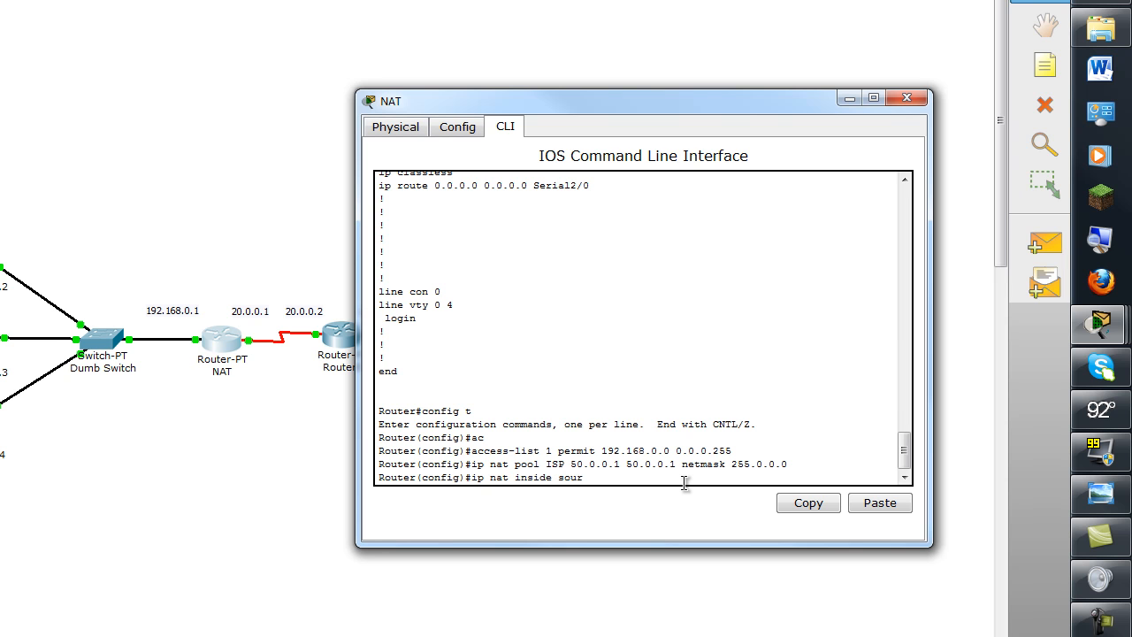
type("ce list")
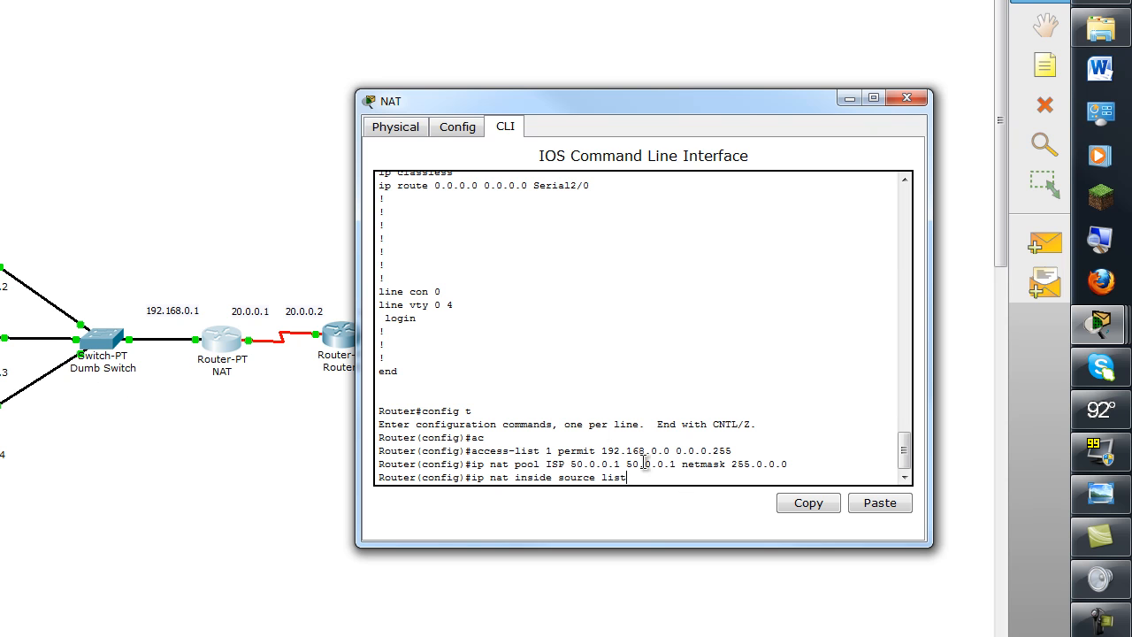
double_click(587, 463)
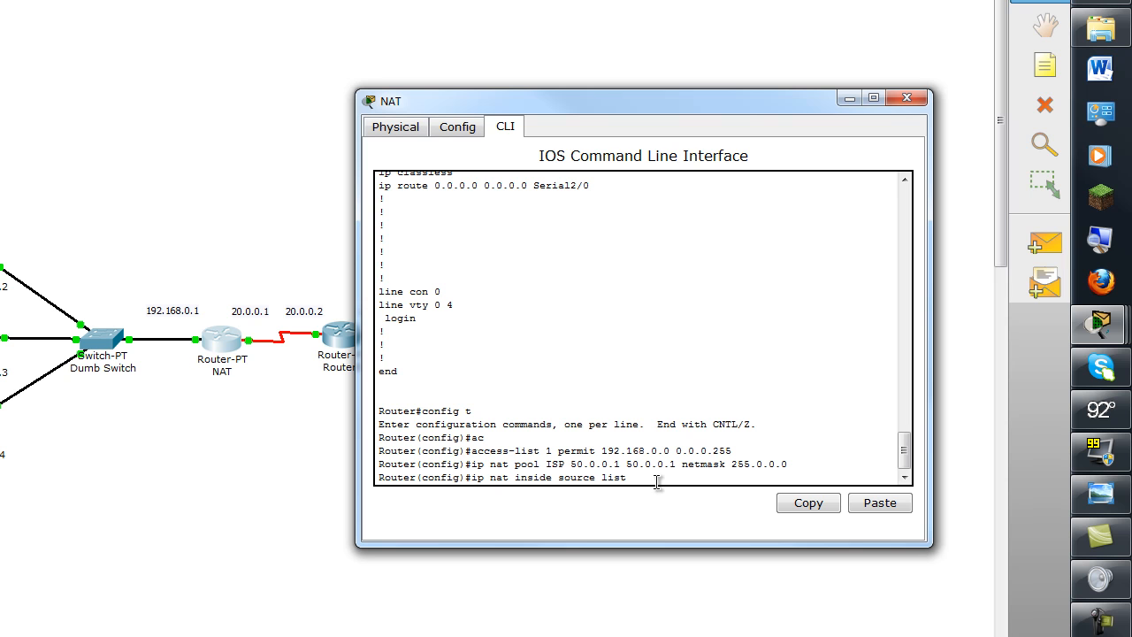
type("1")
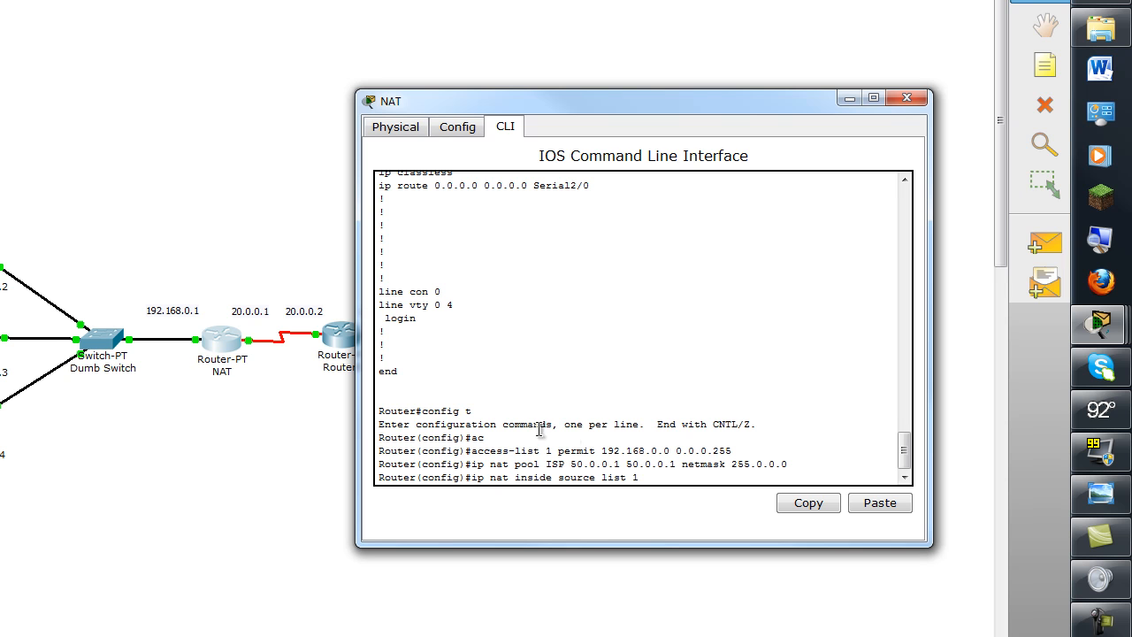
mouse_move(681, 481)
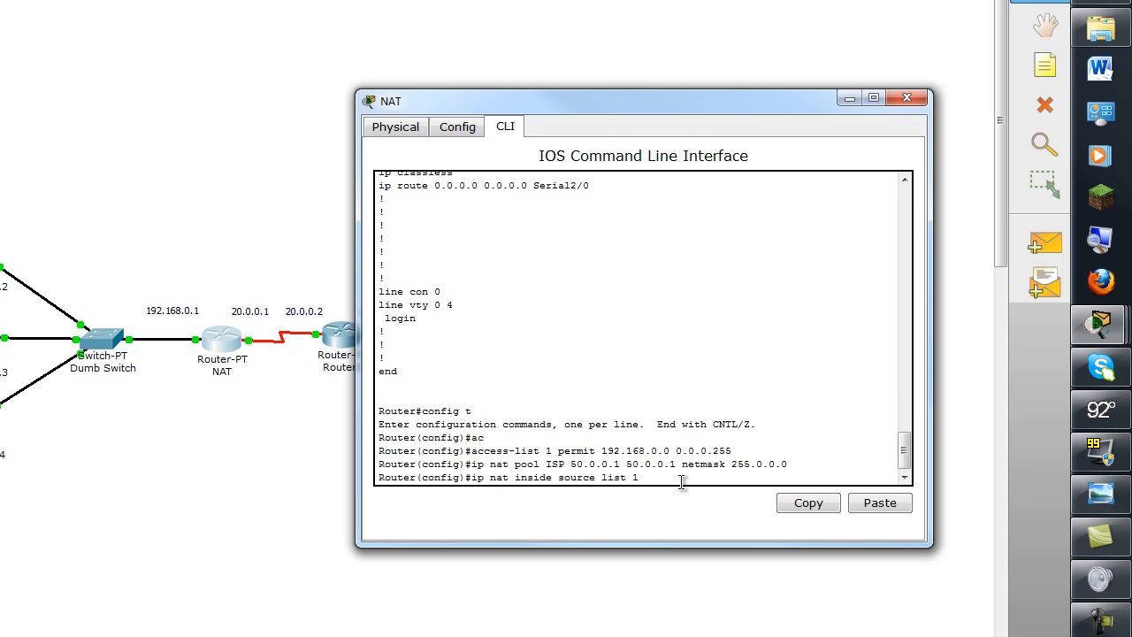
type("pool")
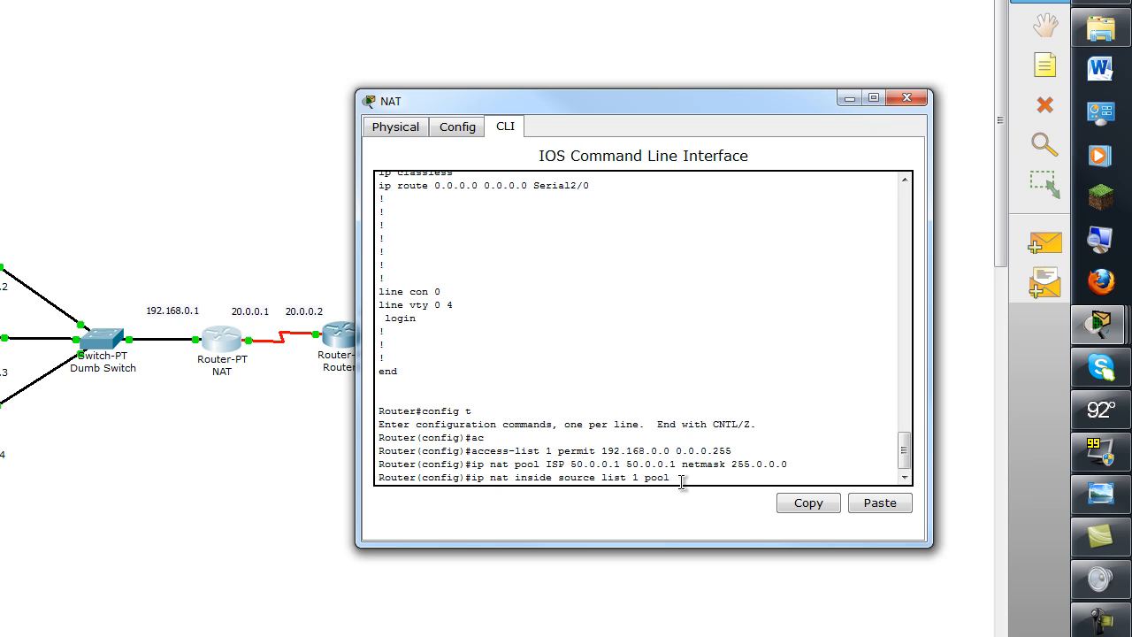
type("ISP")
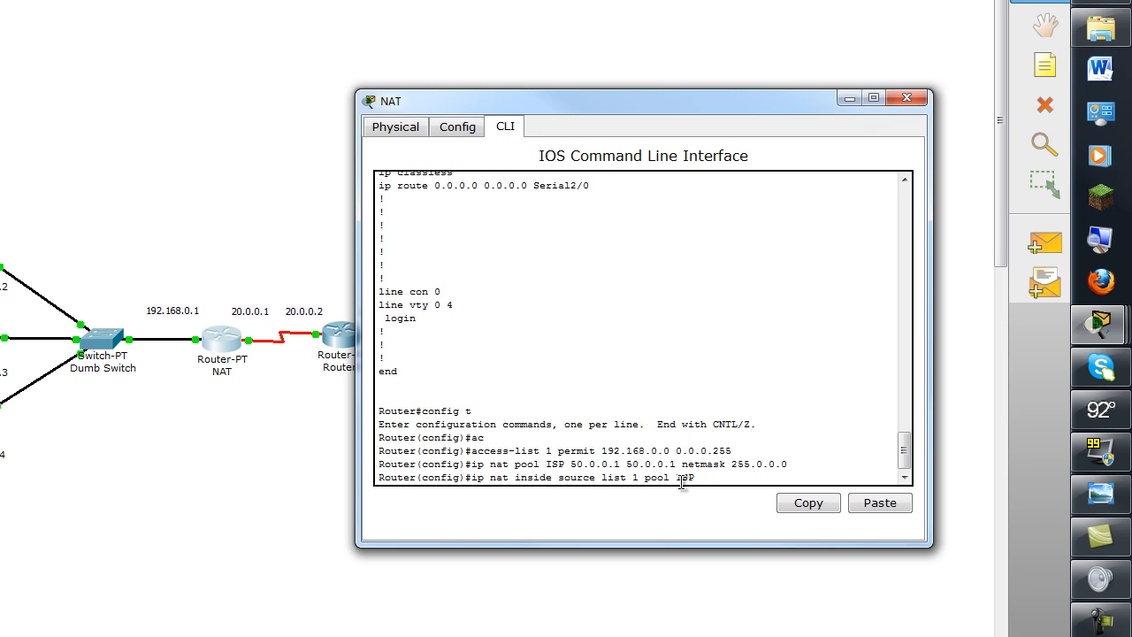
type("ove")
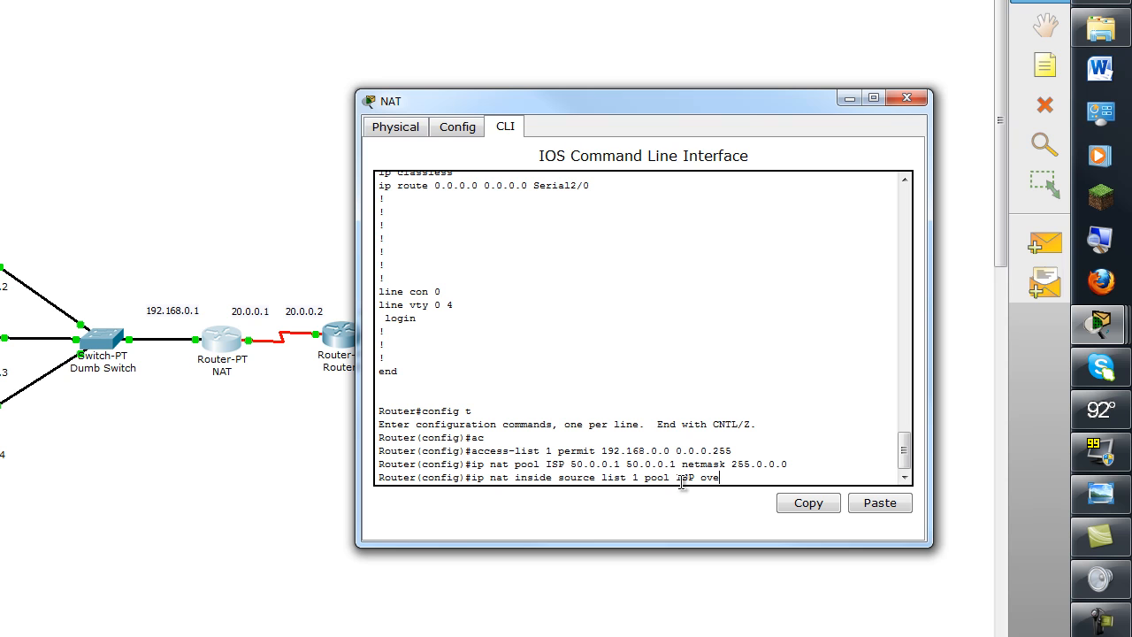
type("rload")
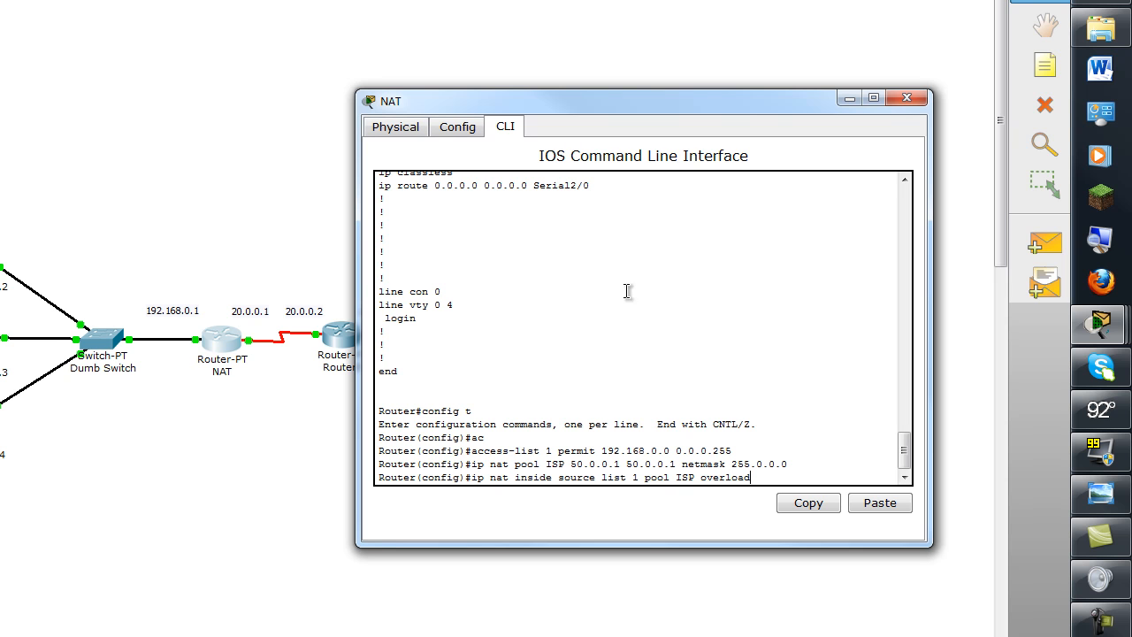
mouse_move(840, 439)
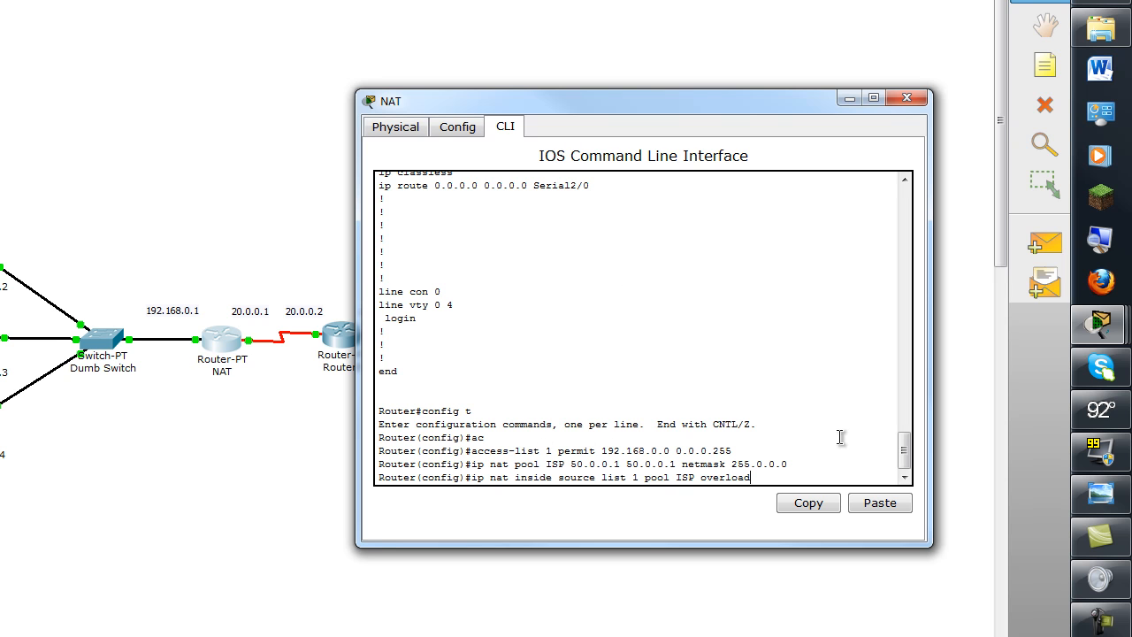
key("Return")
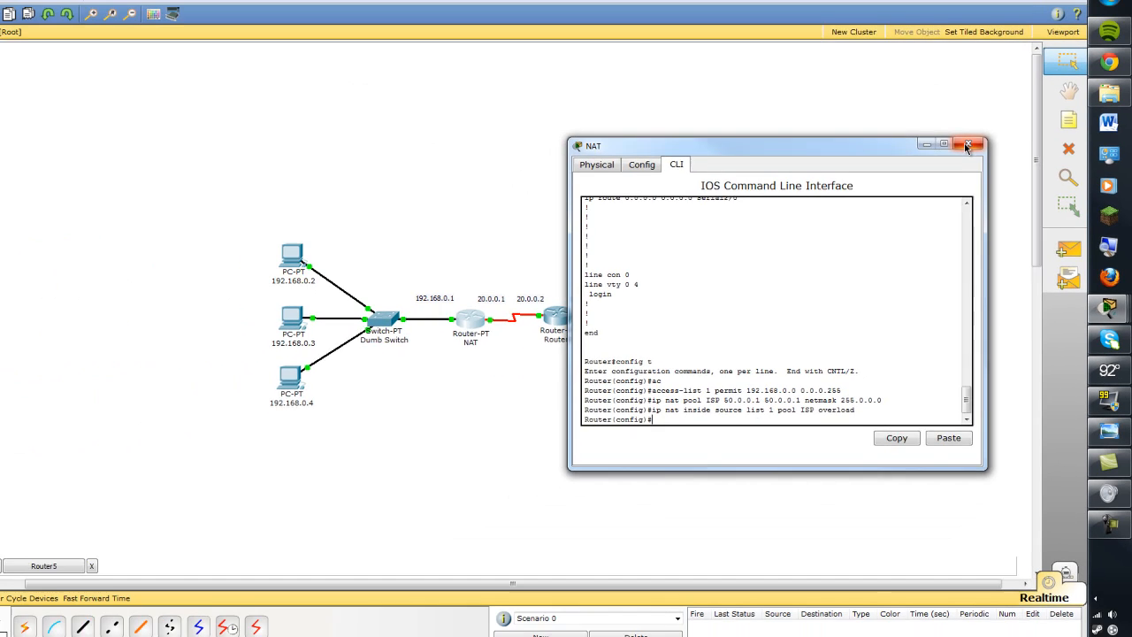
left_click(969, 145)
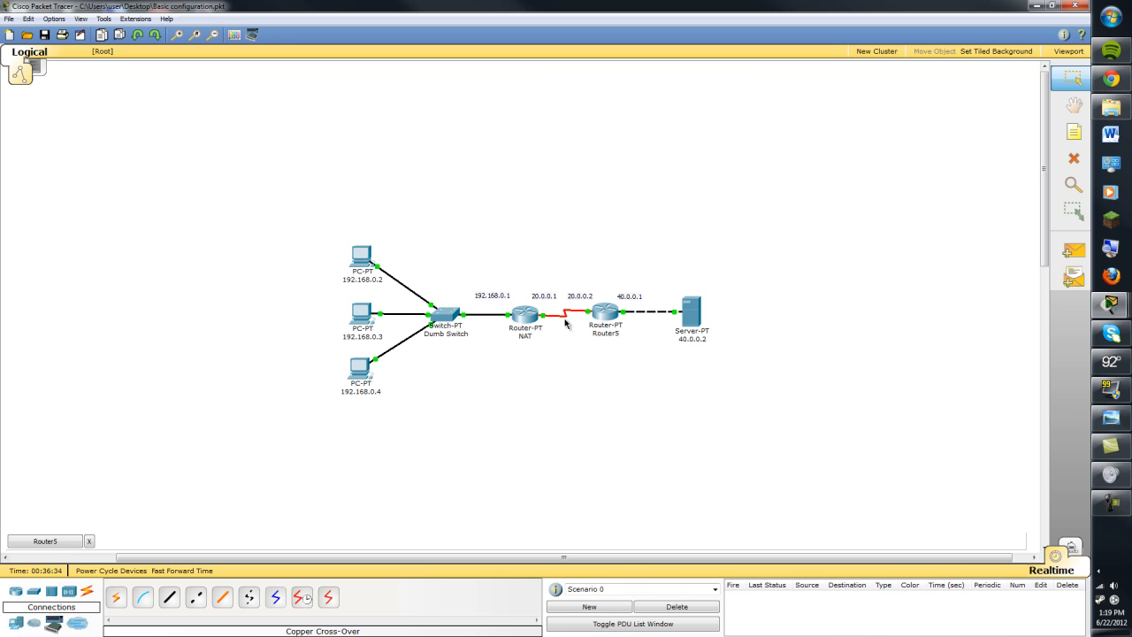
mouse_move(526, 315)
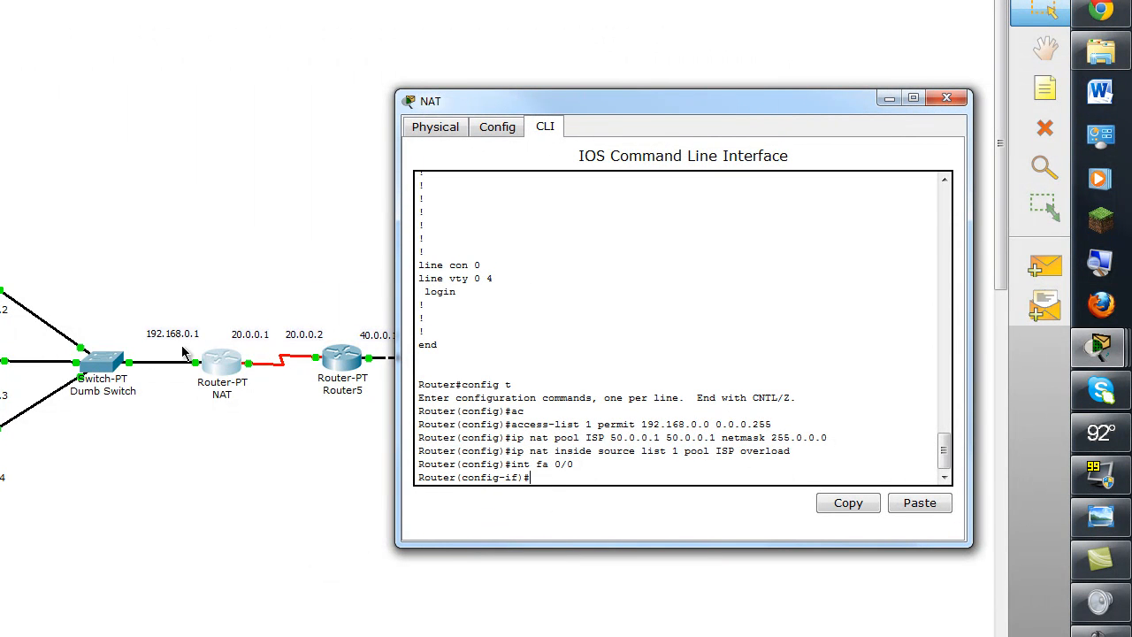
Mark the current interface Fa0/0 as NAT inside and exit interface mode.
type("ip")
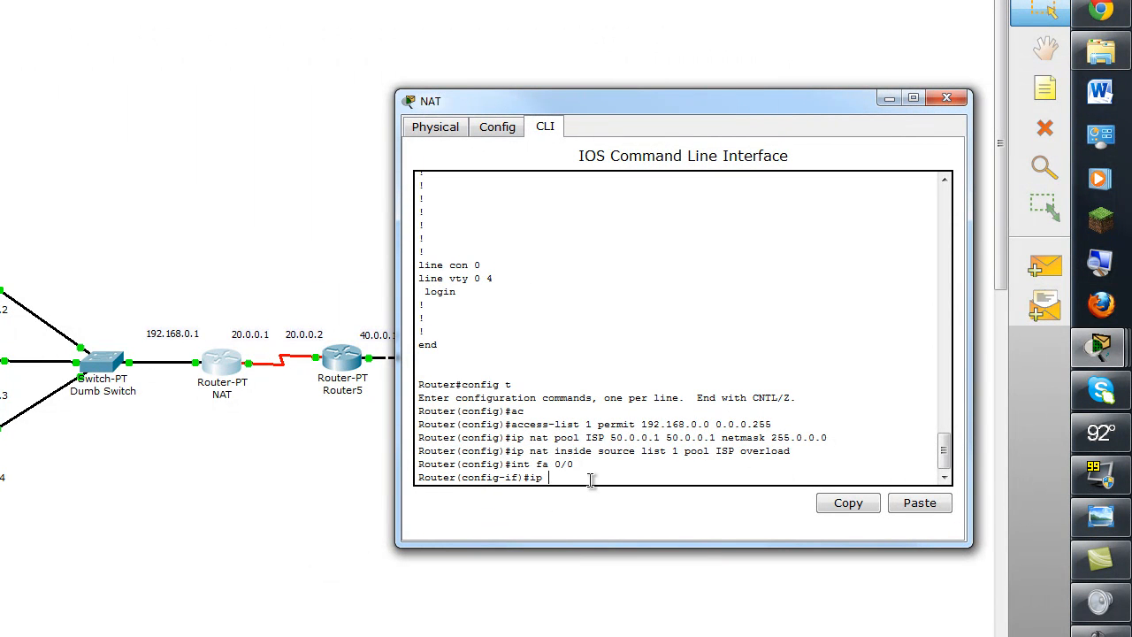
type("nat inside sour")
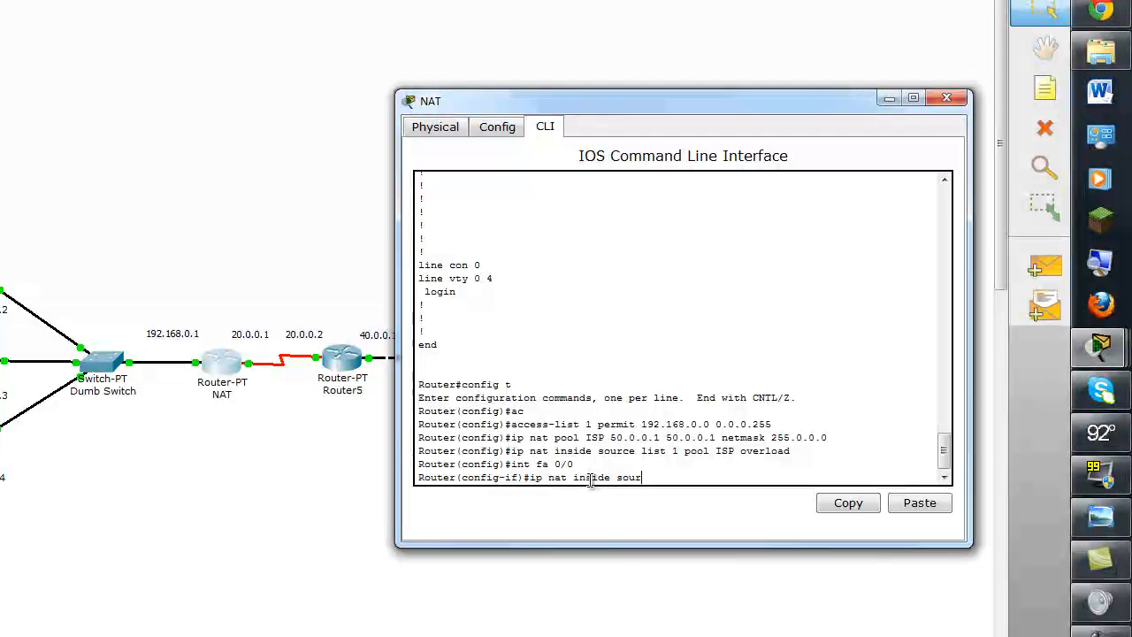
key("Return")
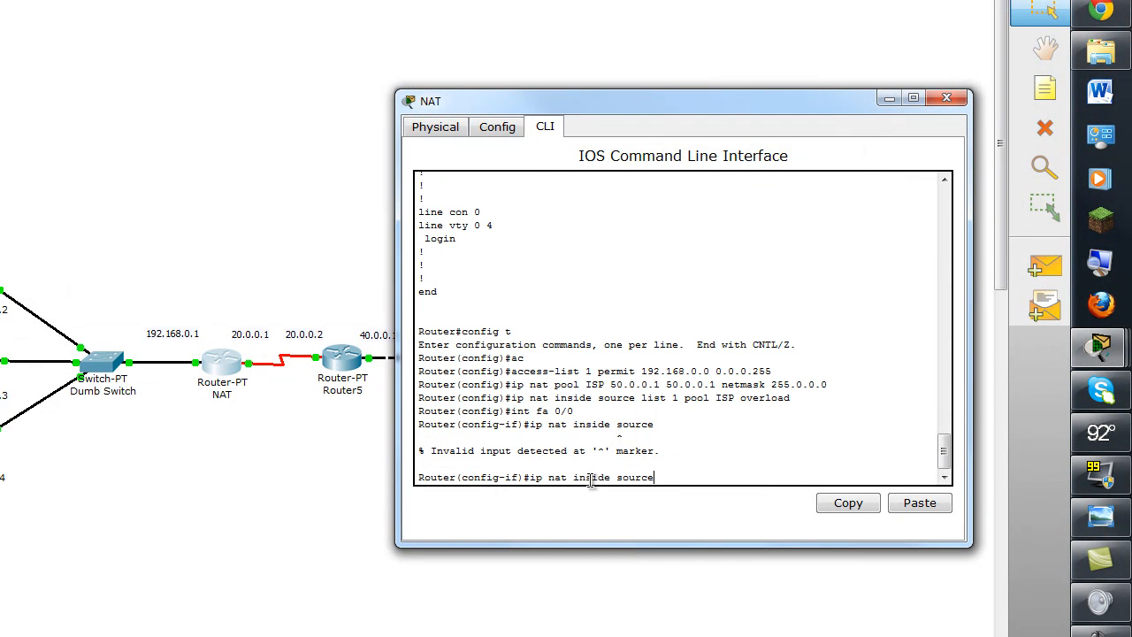
key("Return")
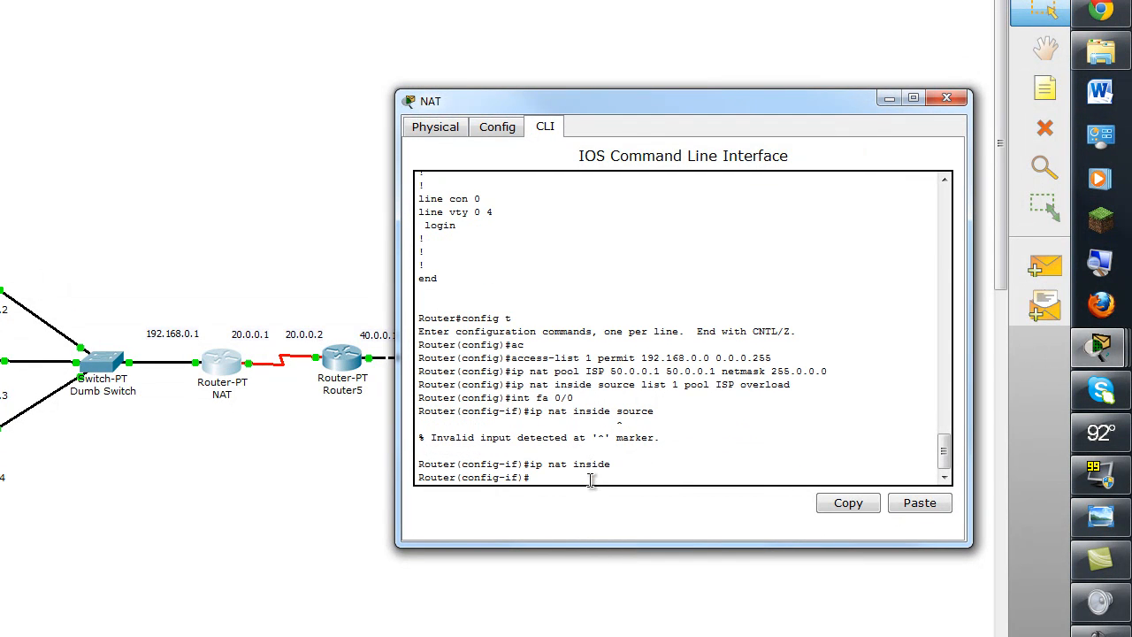
type("ex")
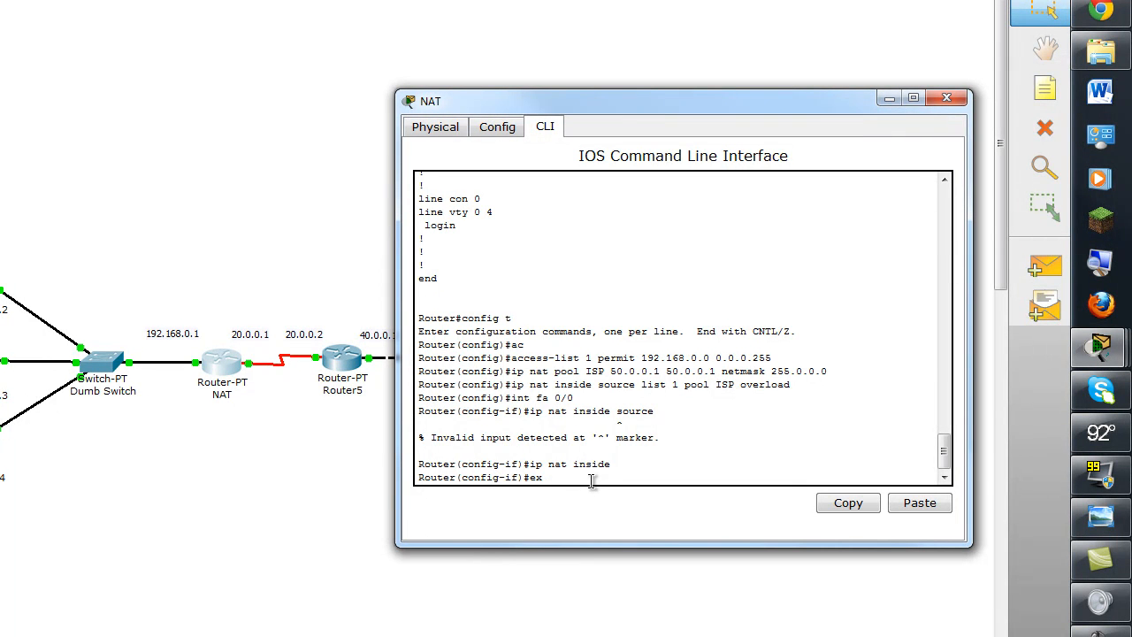
key("Return")
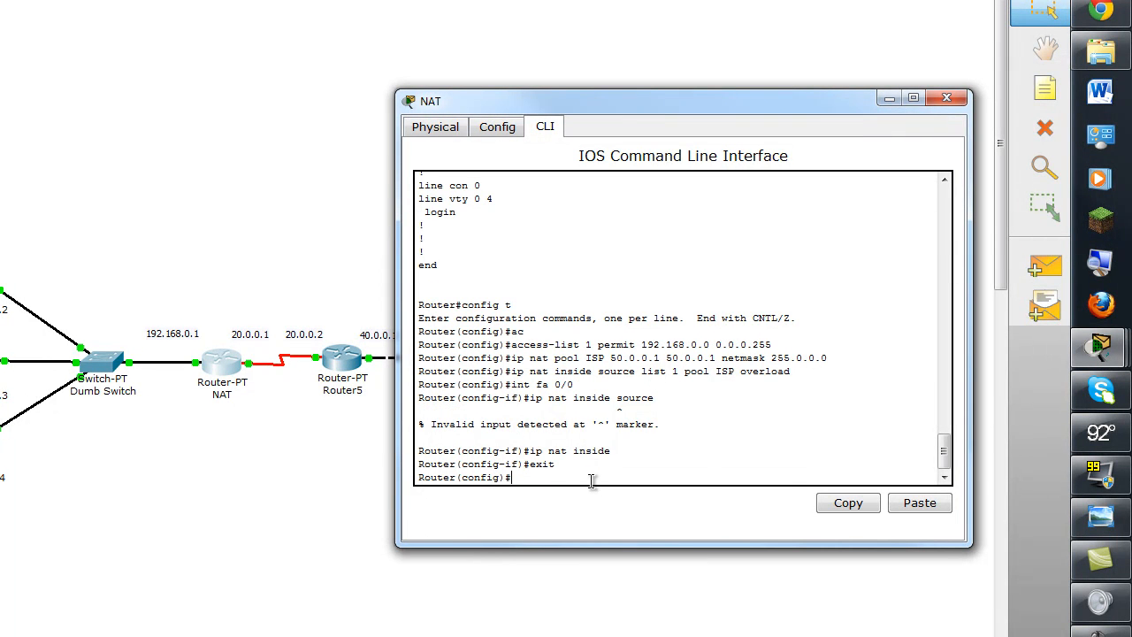
mouse_move(705, 494)
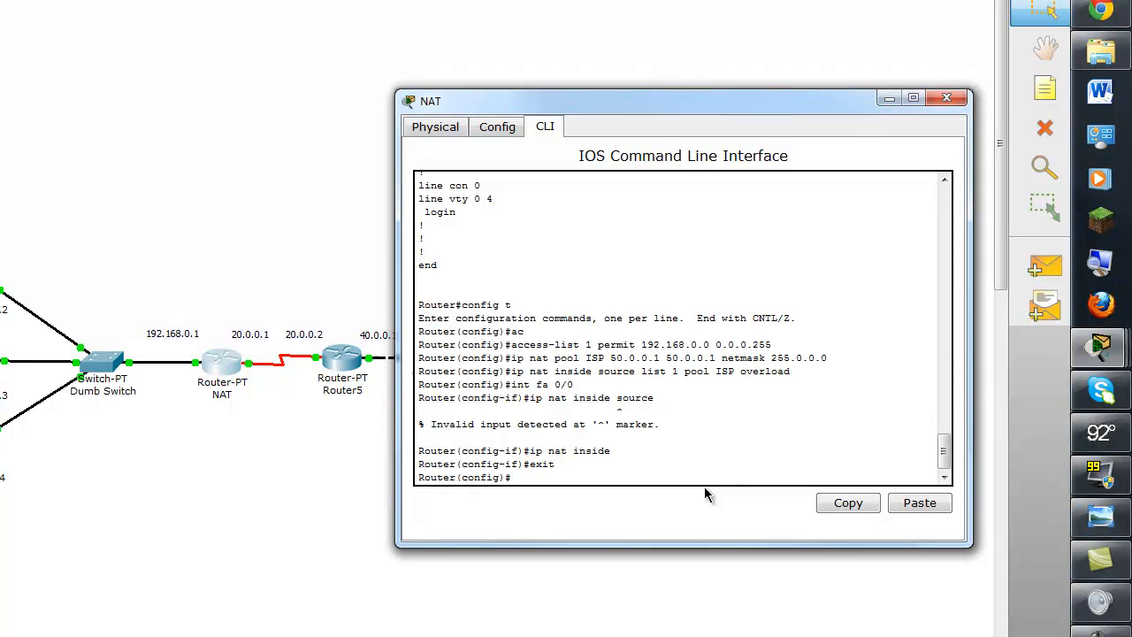
Mark serial interface 2/0 as the NAT outside interface.
type("int se 2/0")
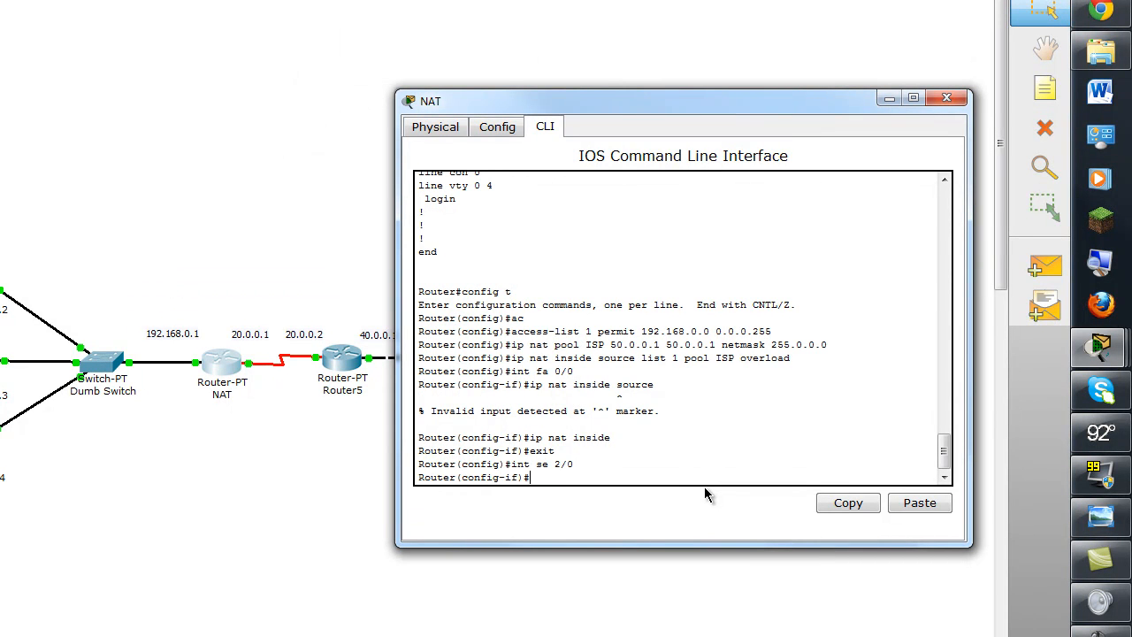
type("ip nat outside")
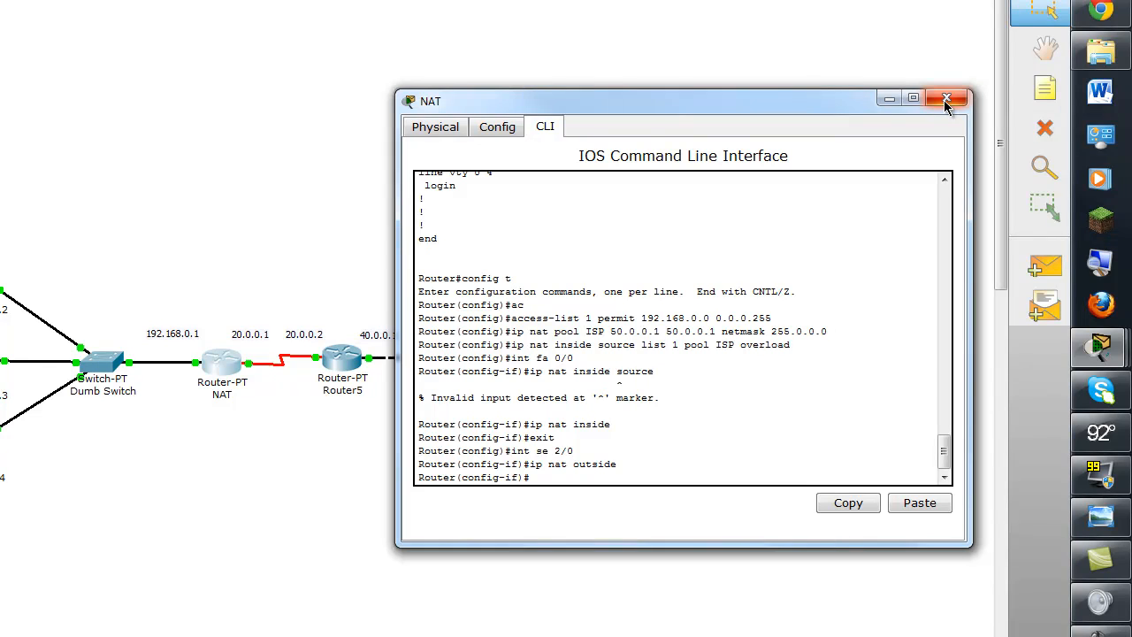
mouse_move(946, 99)
type("s")
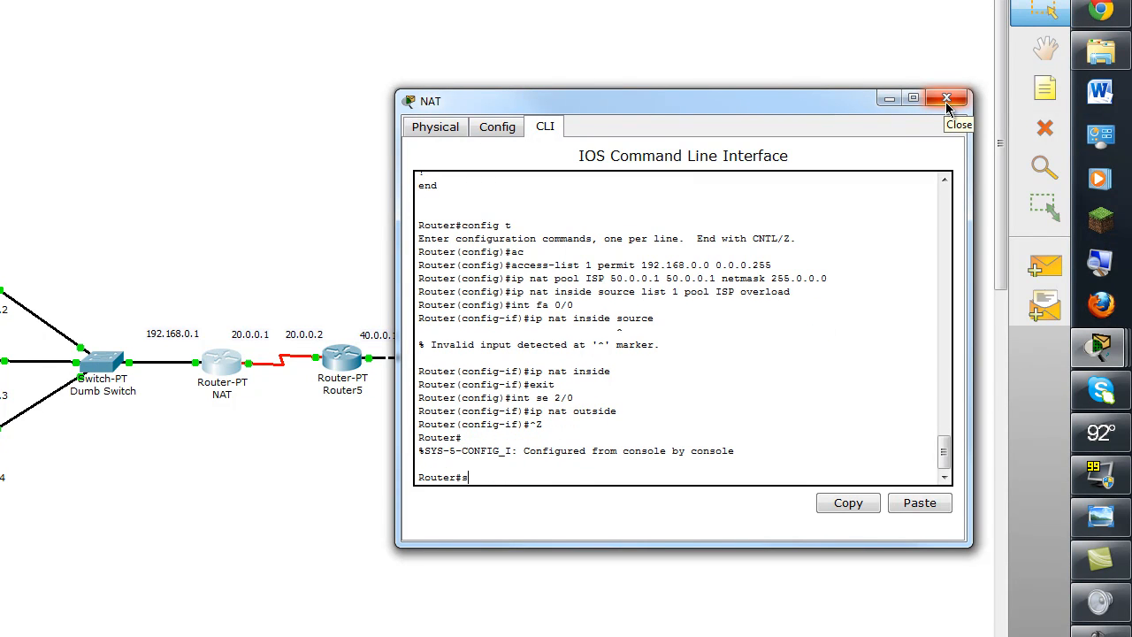
Run 'show ip nat statistics' showing zero translations, then switch to the PC's command prompt.
type("ho ip nat stat")
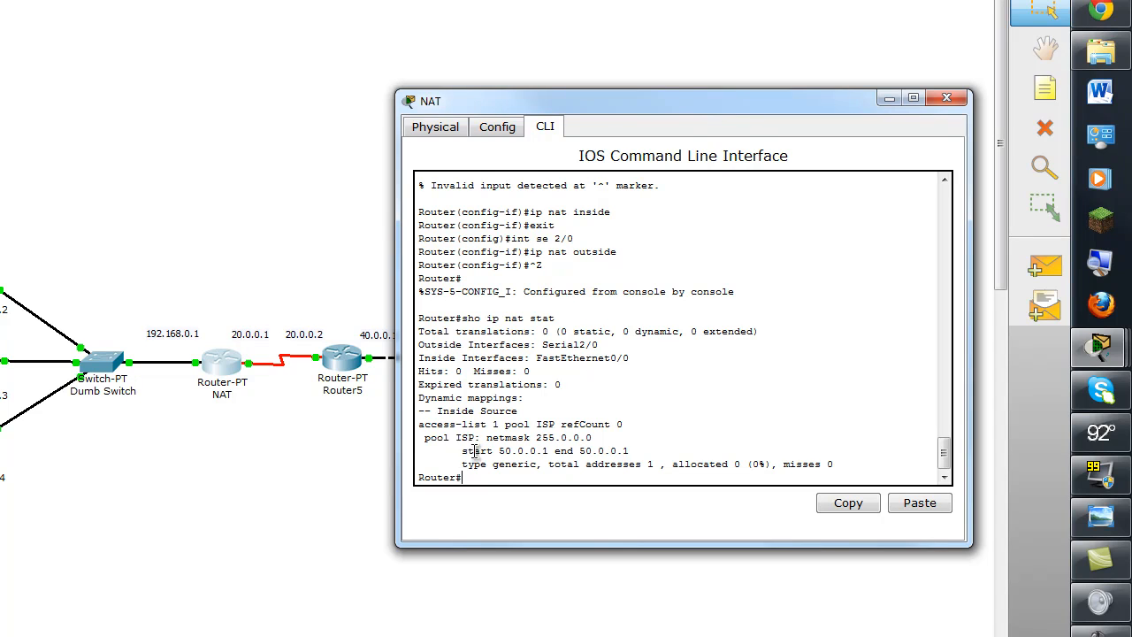
double_click(531, 451)
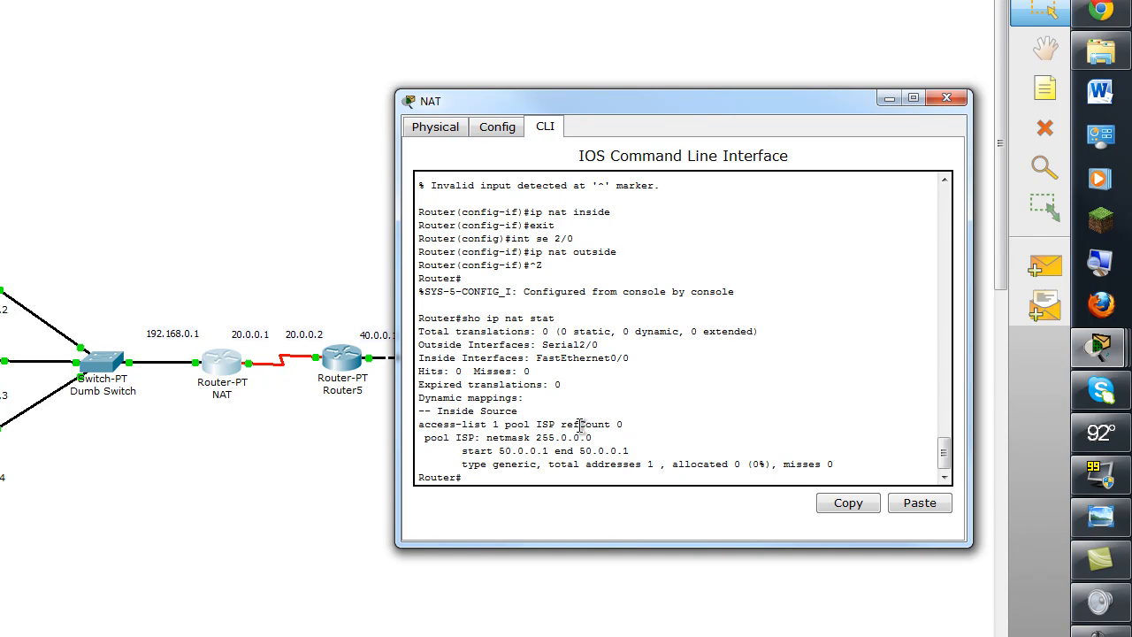
mouse_move(725, 240)
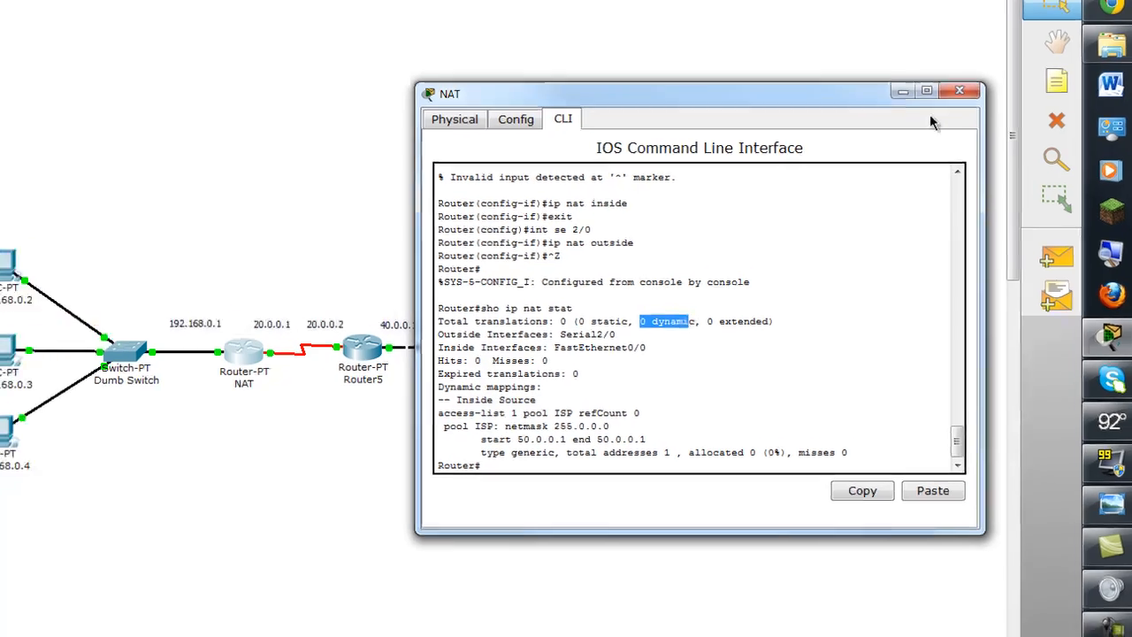
left_click(959, 91)
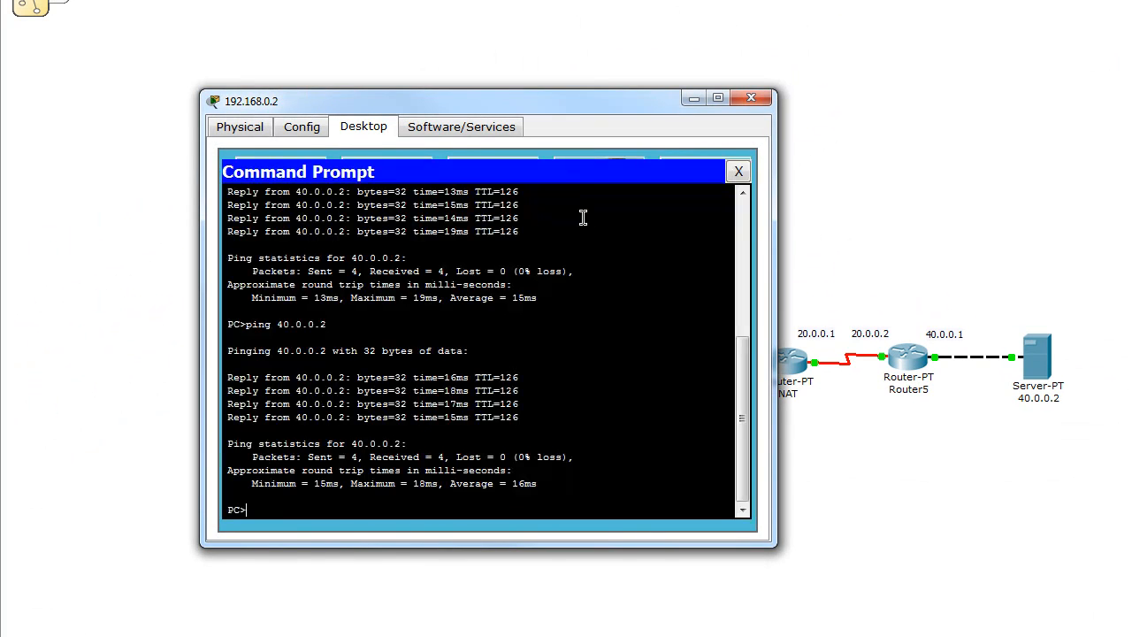
Ping the server at 40.0.0.2 from PC 192.168.0.2.
type("ping")
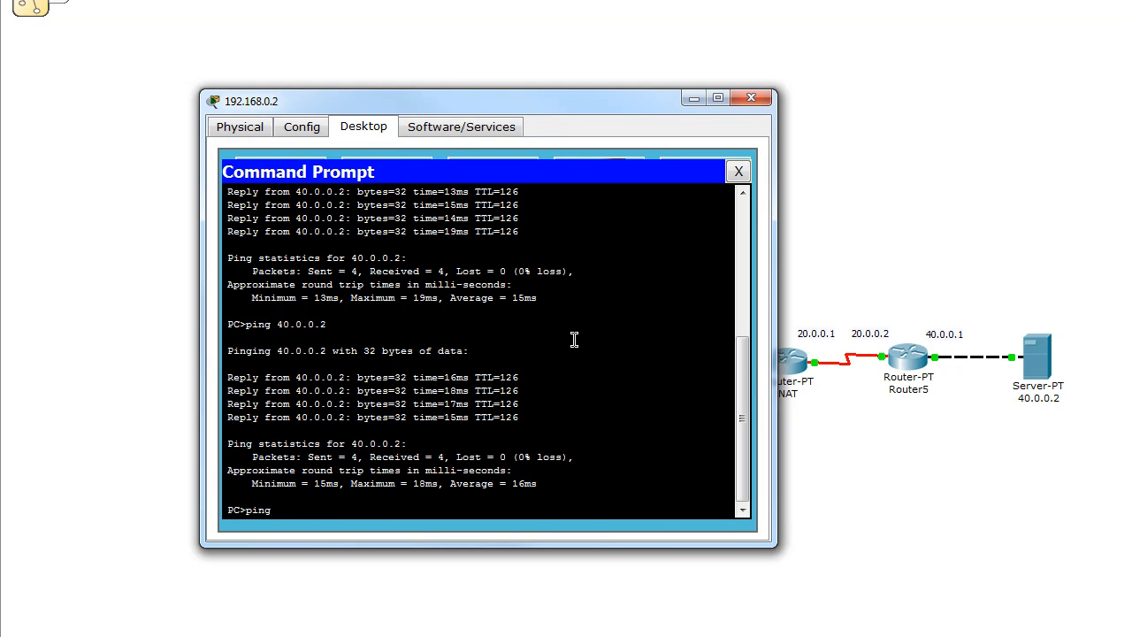
type("40.0.0")
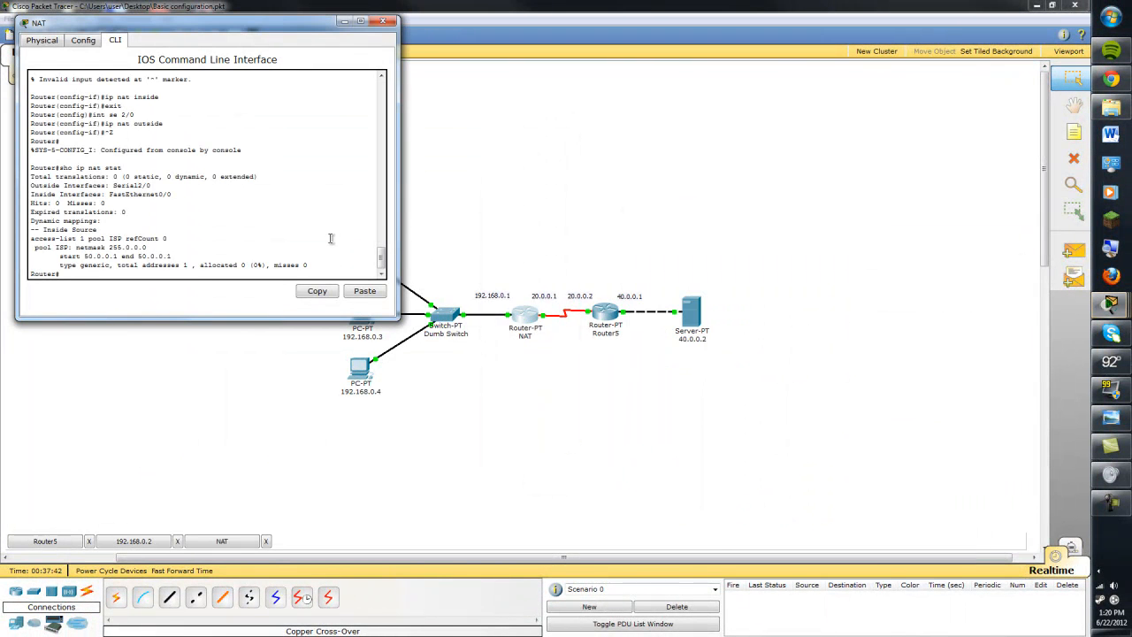
Run 'show ip nat translations' listing ICMP entries mapping 192.168.0.2 to 50.0.0.1.
type("sho")
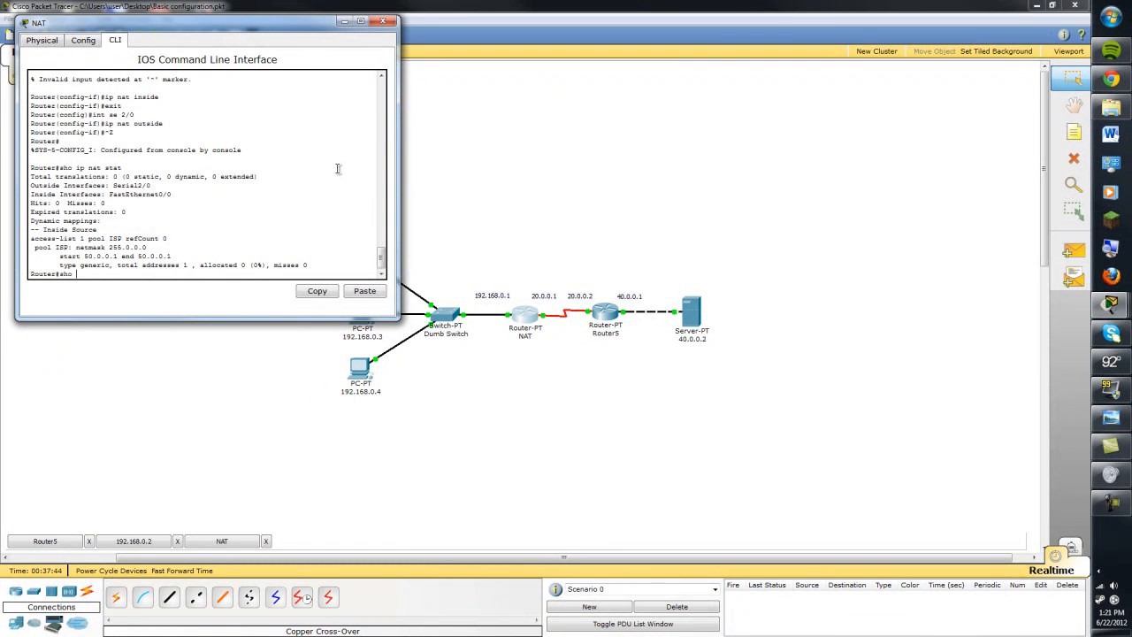
type("ip nat trans")
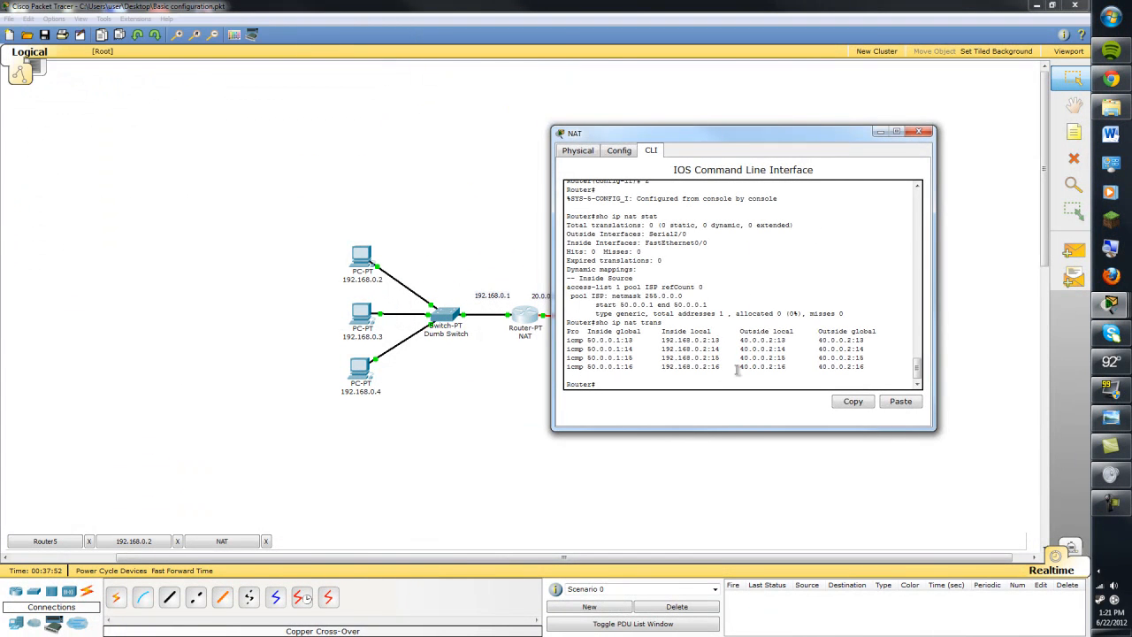
mouse_move(794, 145)
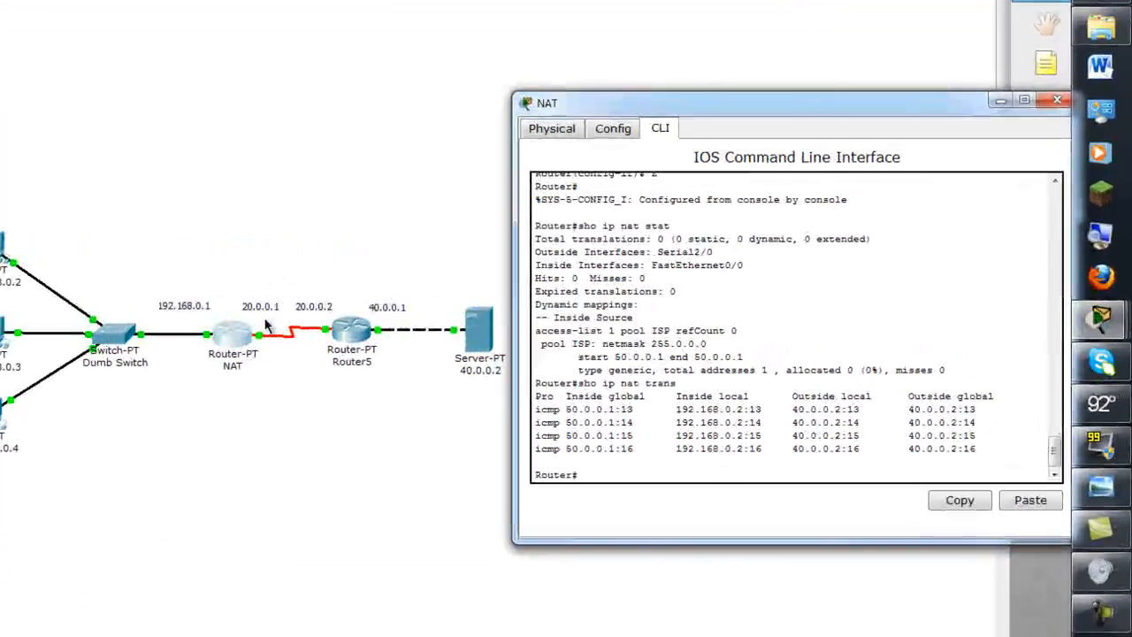
double_click(583, 411)
type("debug ip")
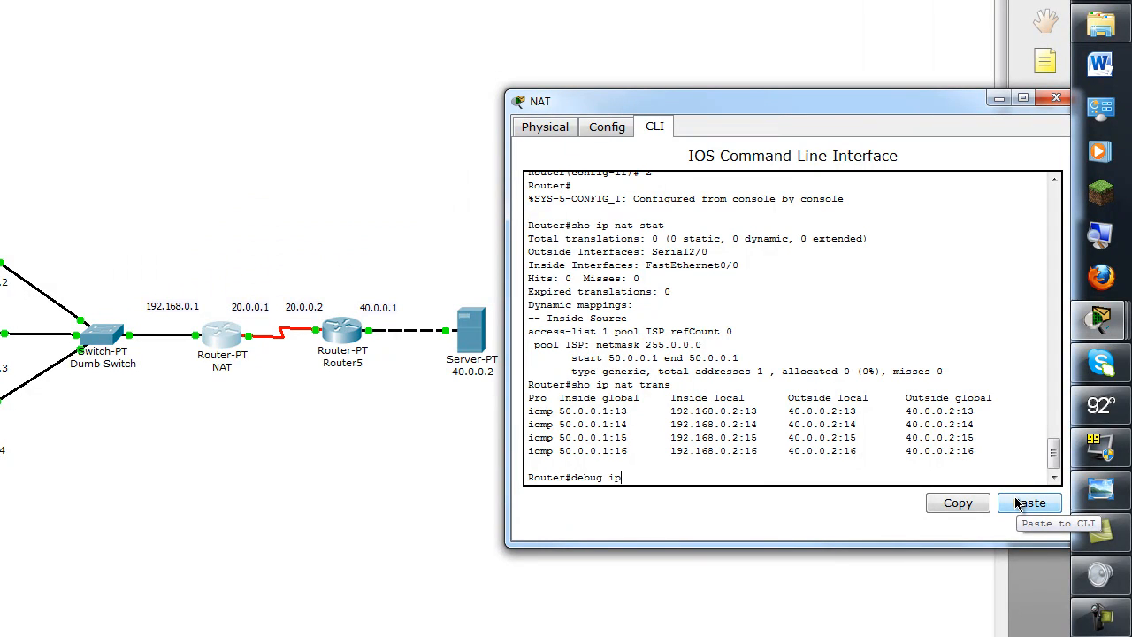
Enable 'debug ip nat' on the router and ping 40.0.0.2 from PC 192.168.0.3.
left_click(1030, 502)
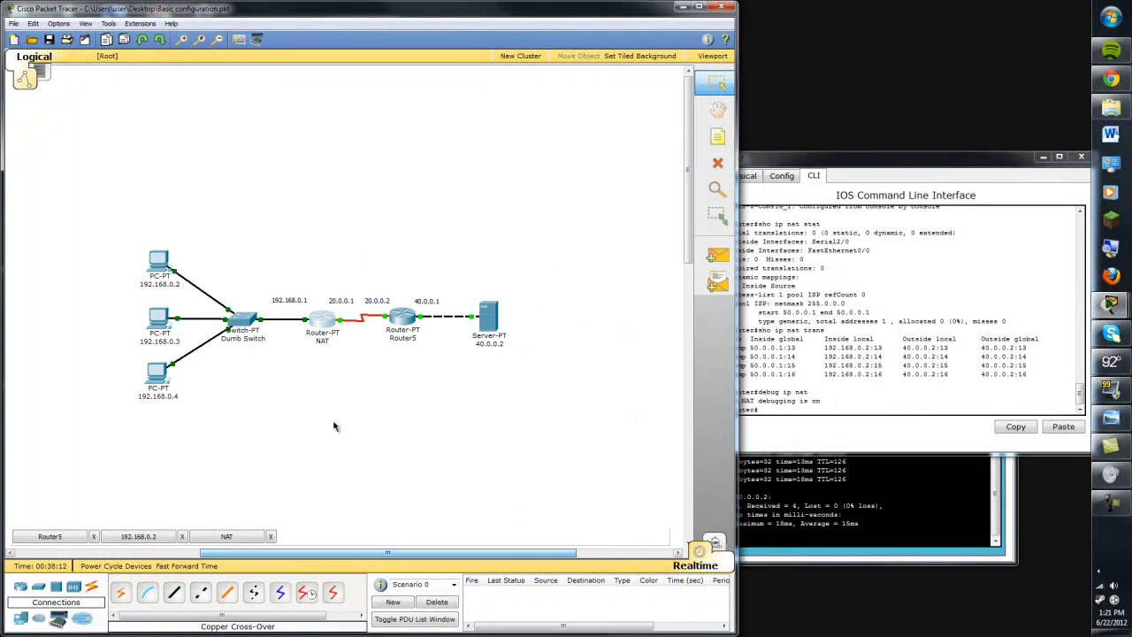
double_click(157, 328)
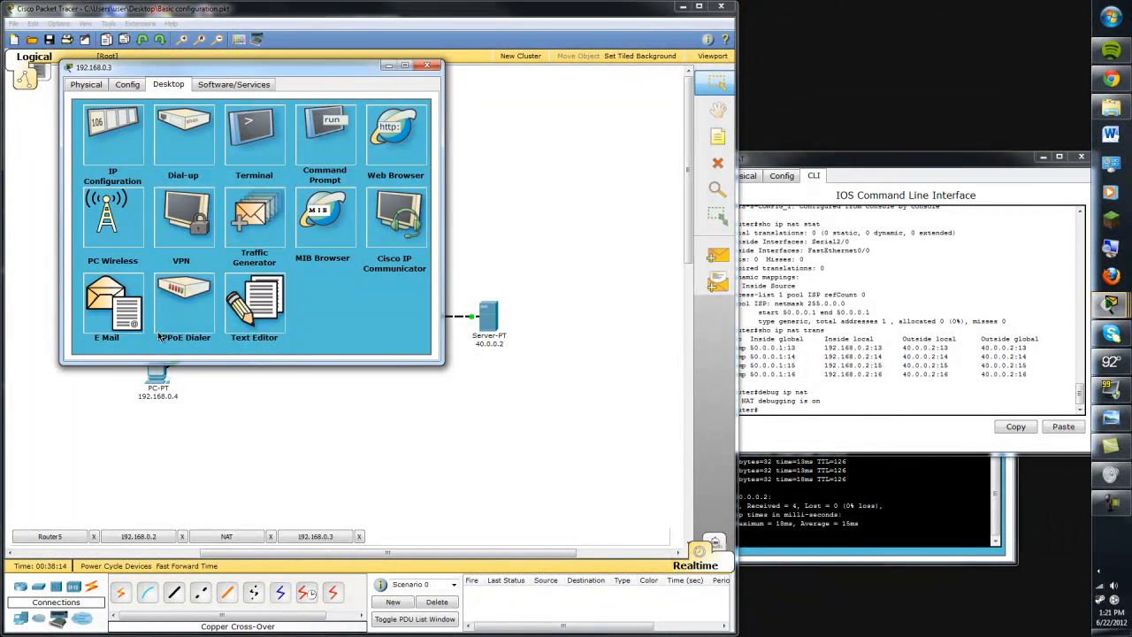
left_click(325, 133)
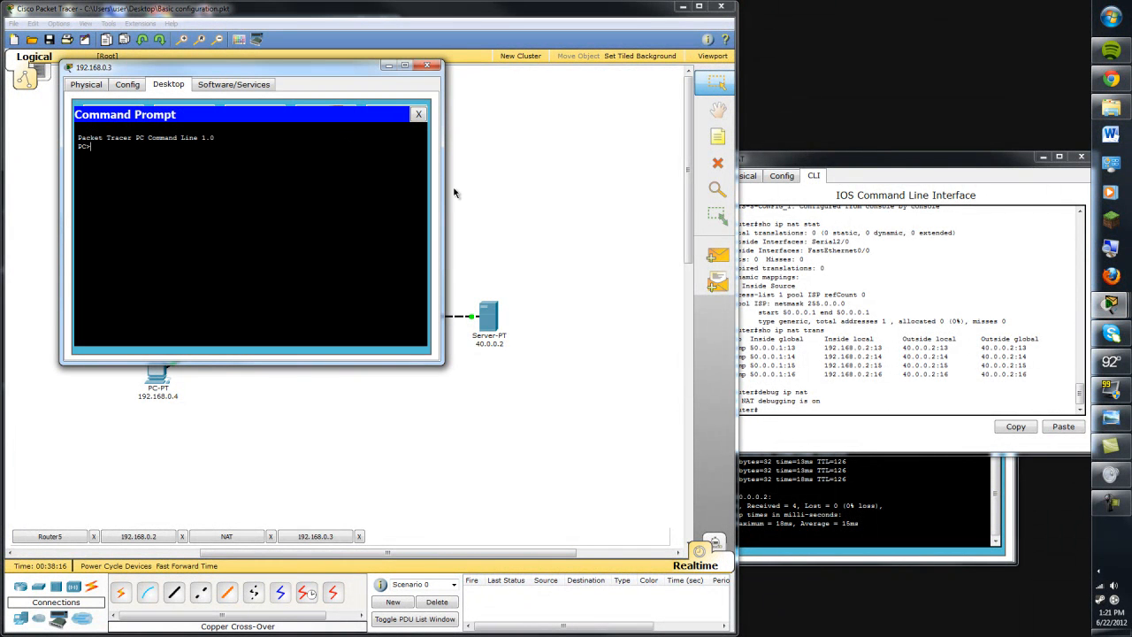
type("ping 40.0.")
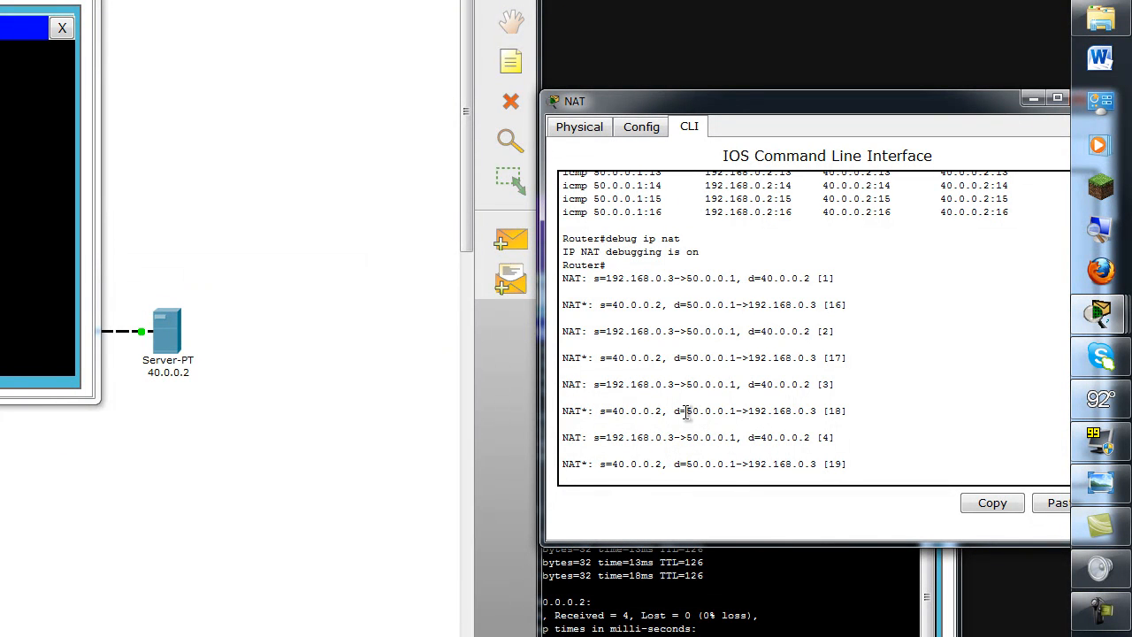
Highlight the 50.0.0.1 translated address in the NAT debug output and scroll through it.
double_click(711, 410)
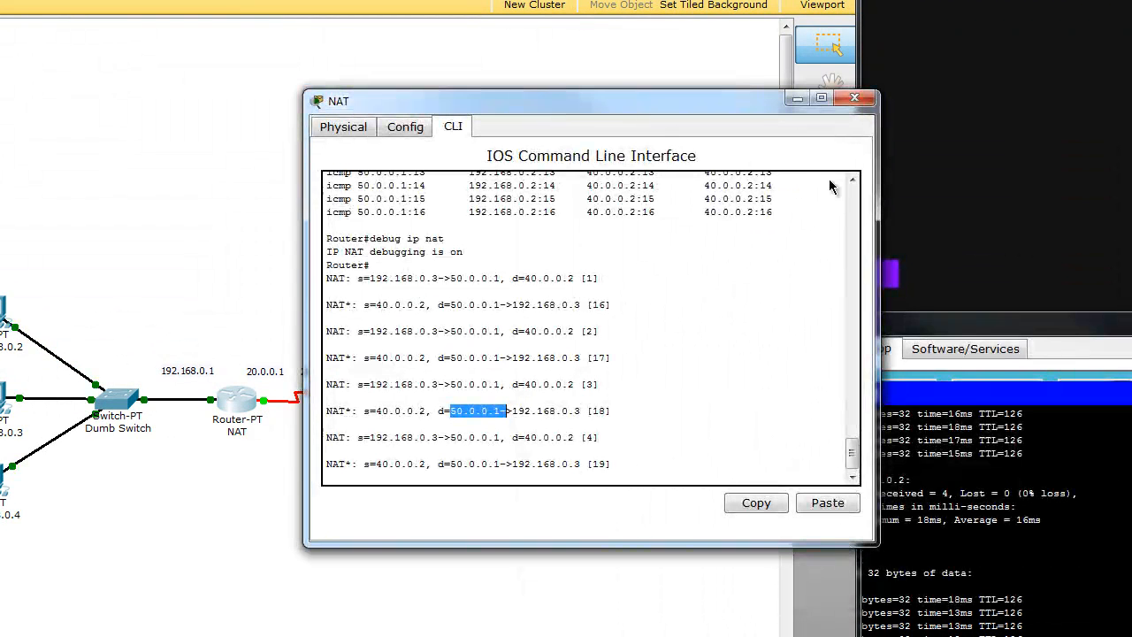
scroll("down", 3)
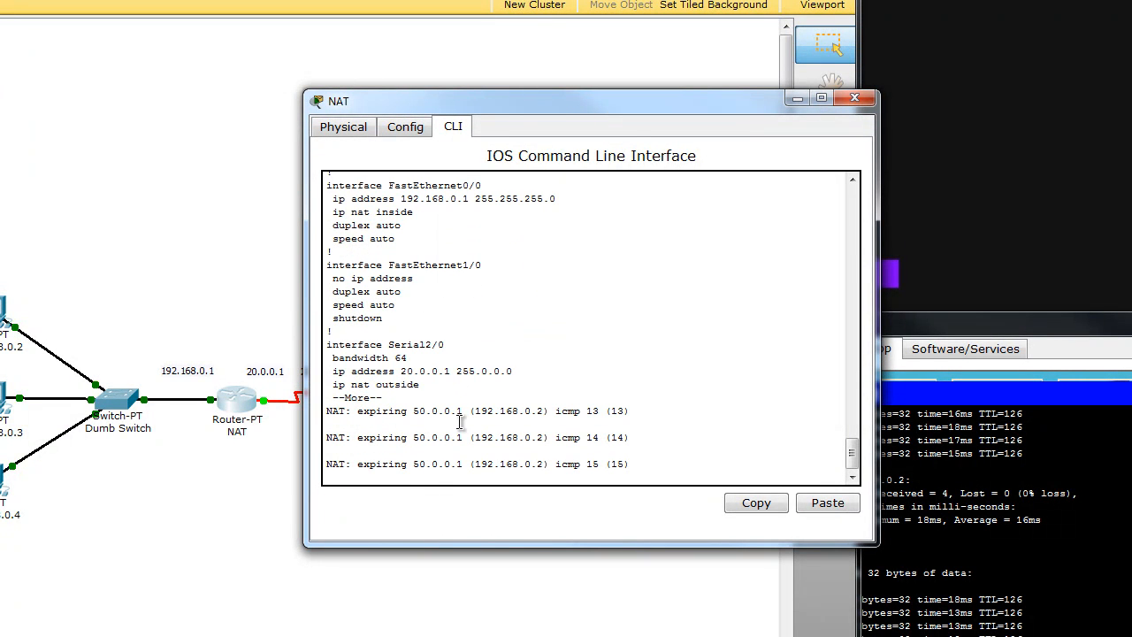
Review the running-config's NAT pool, overload rule and access list, then close the router console.
scroll("down", 3)
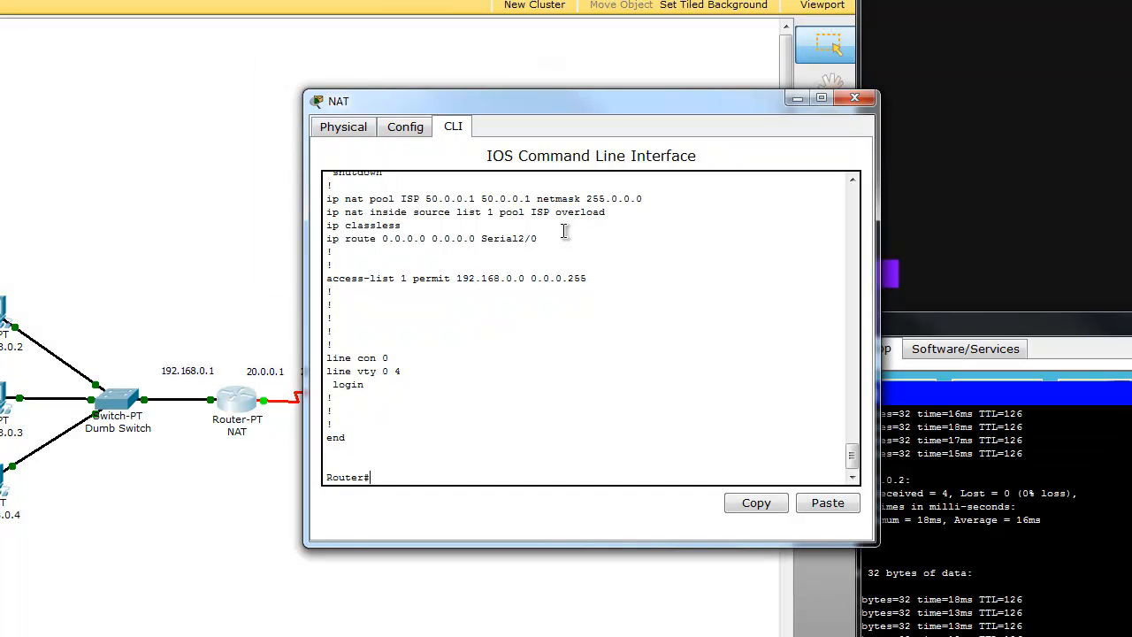
left_click_drag(333, 182, 545, 239)
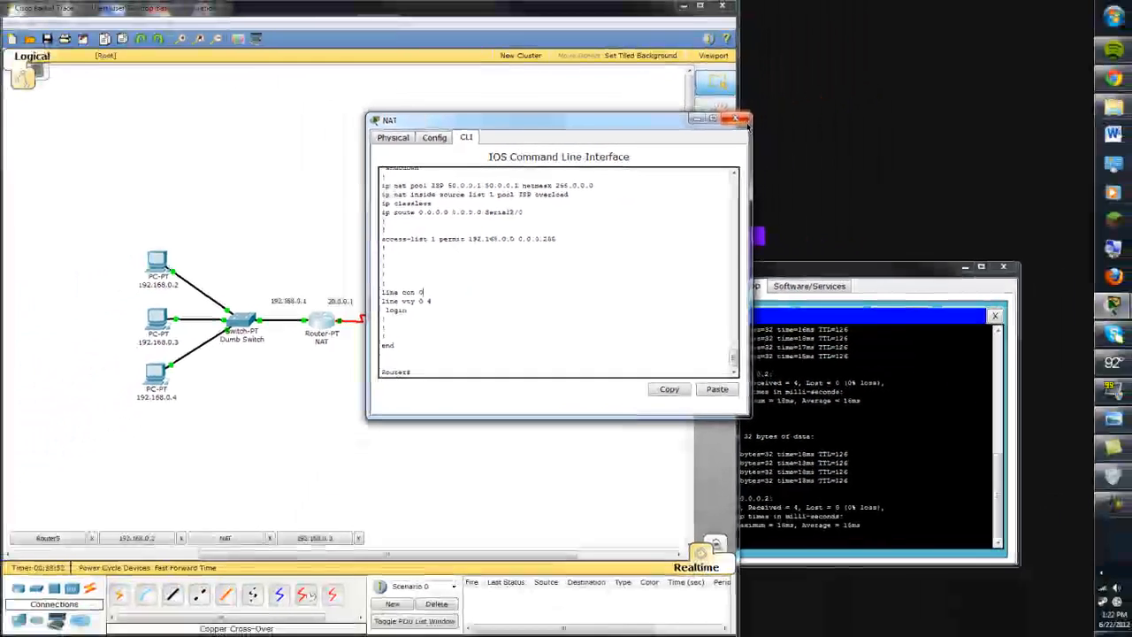
left_click(736, 120)
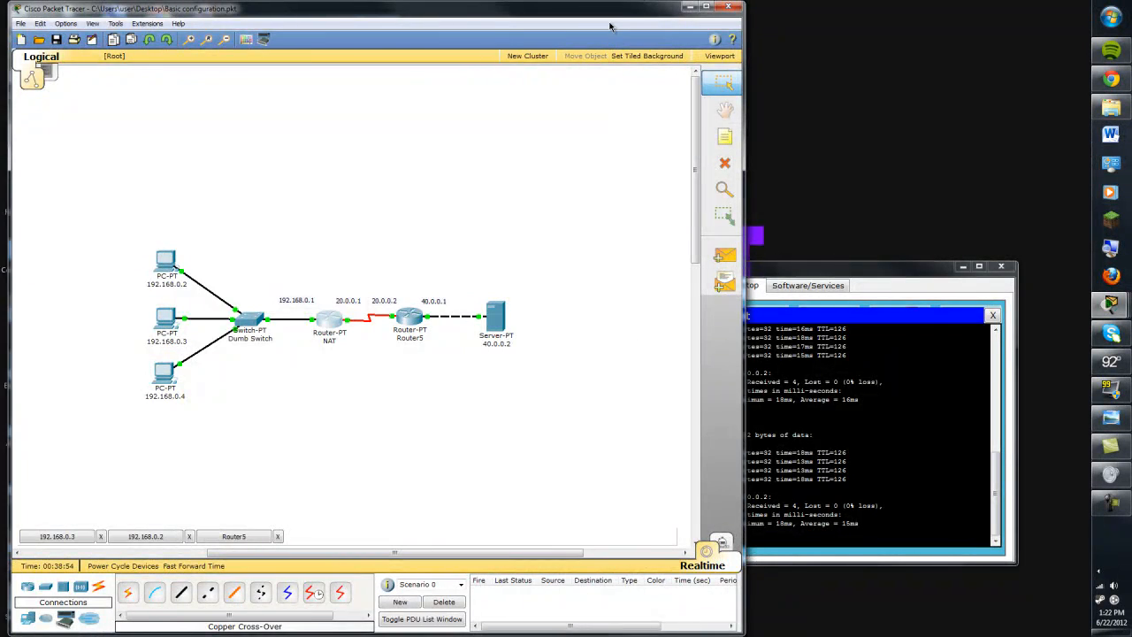